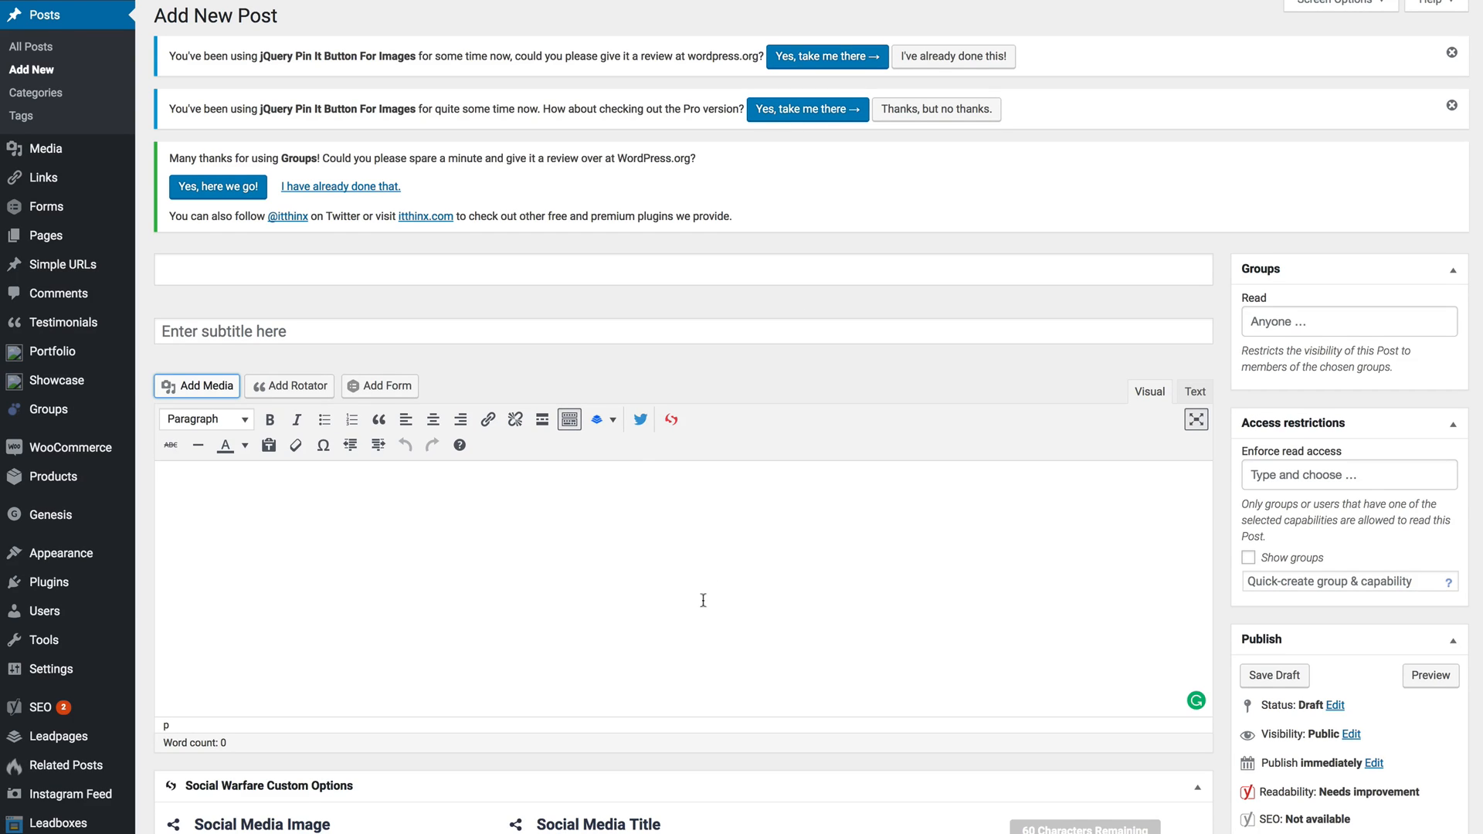
pyautogui.moveTo(615, 652)
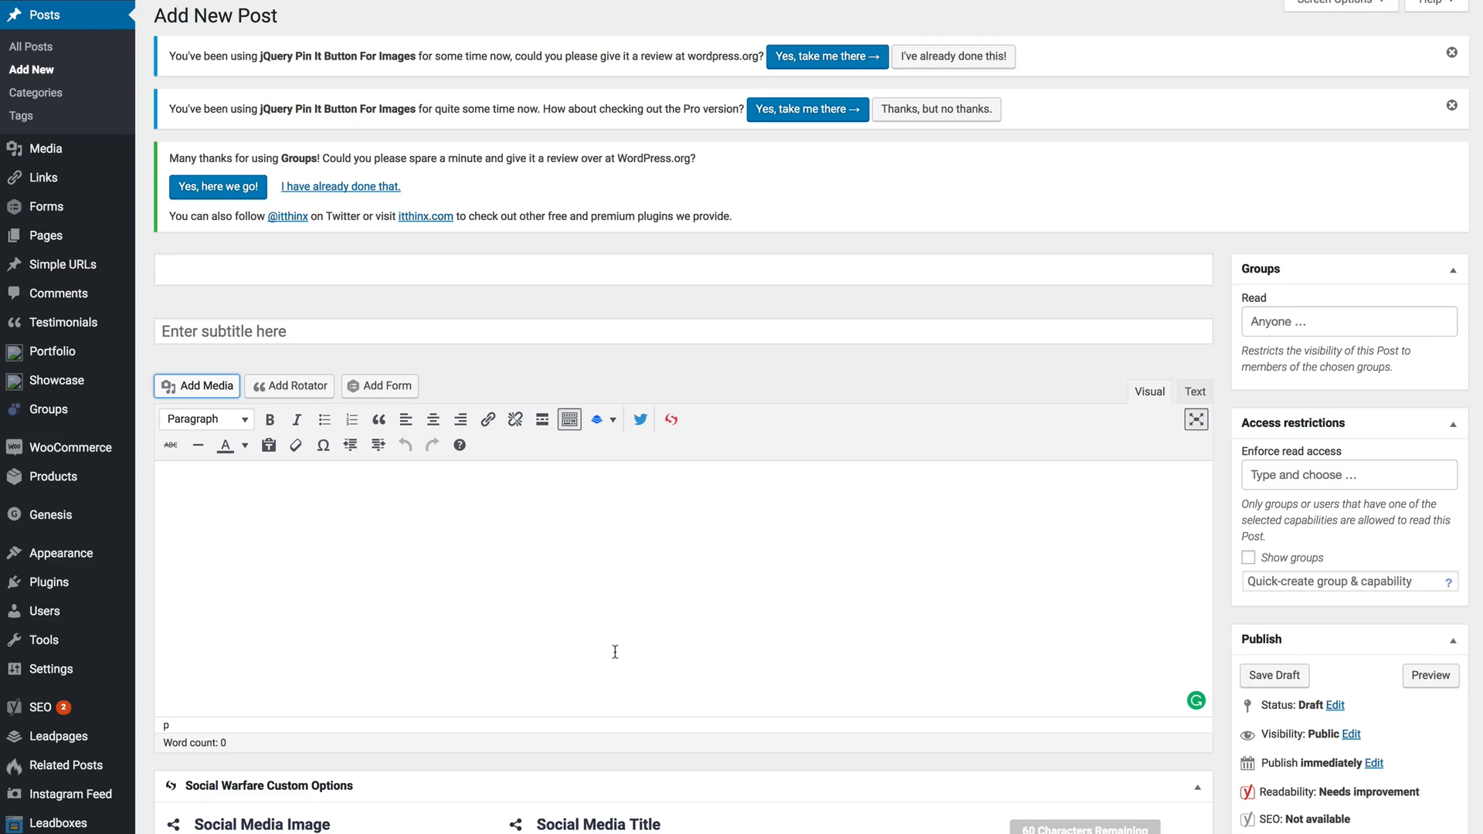
pyautogui.moveTo(306, 534)
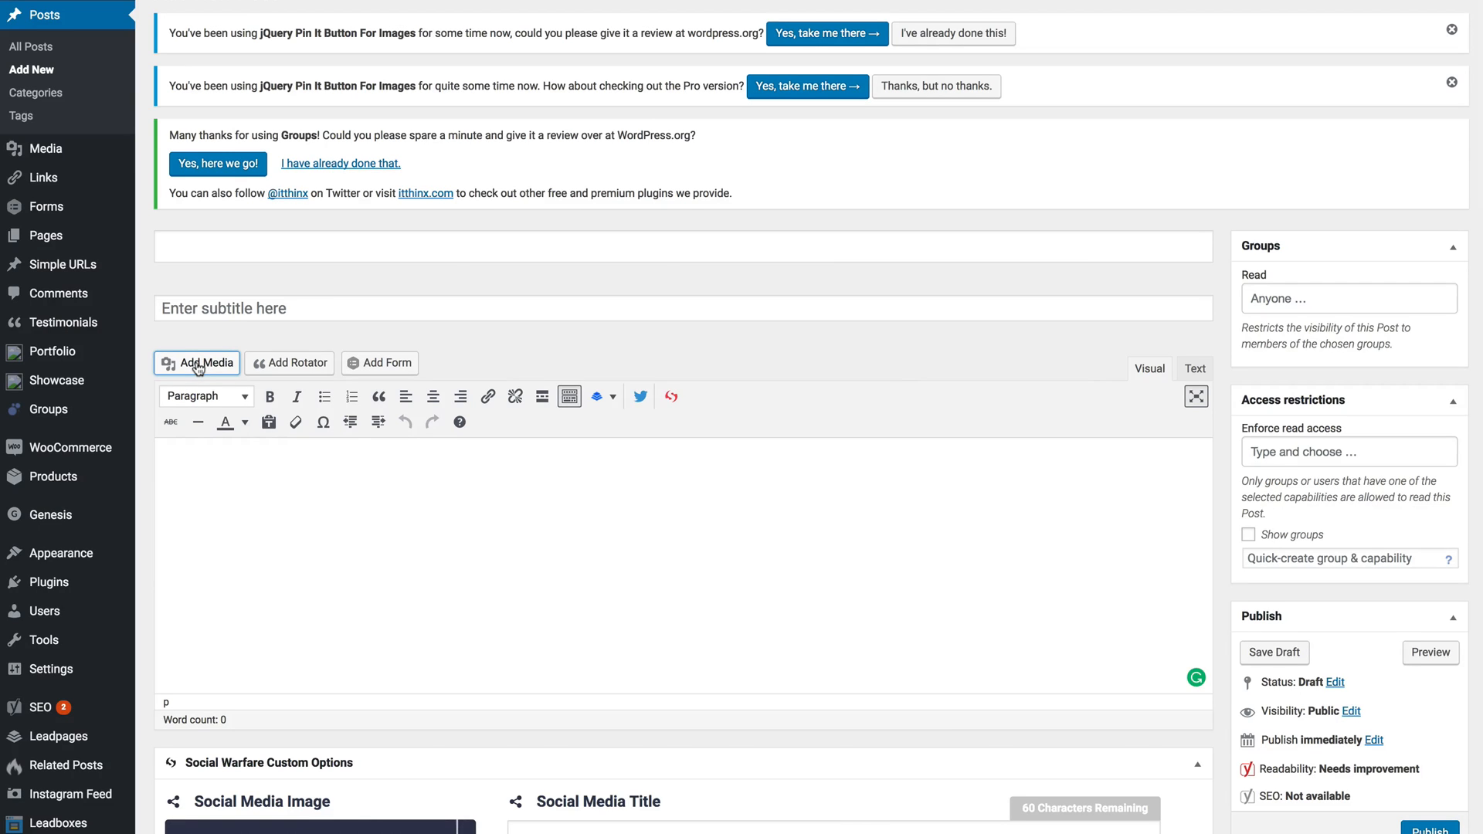
# Upload Resources.pdf and insert it into the post as a 'Free Resources for Bloggers' link.
pyautogui.click(197, 362)
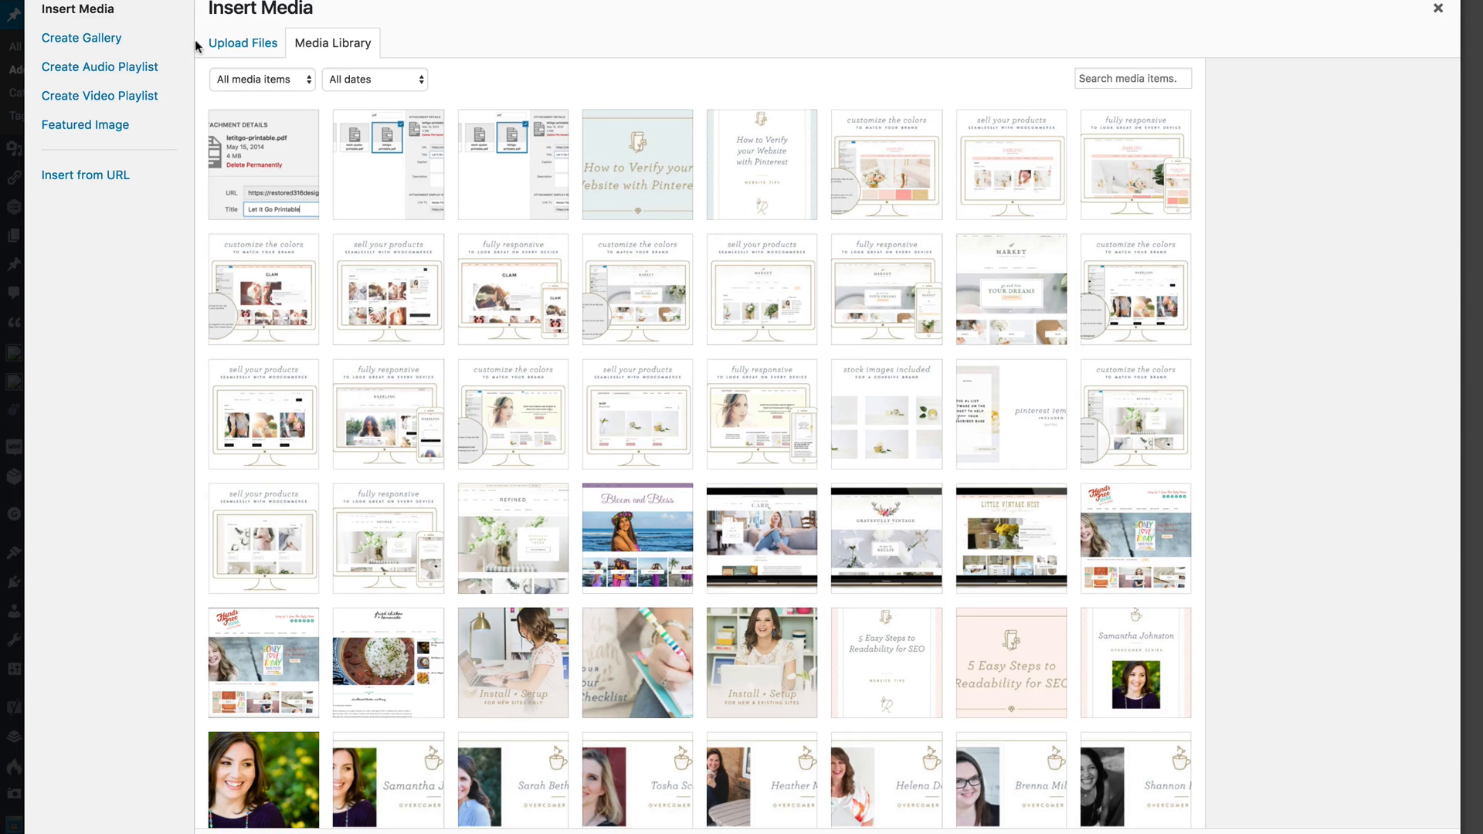
pyautogui.click(242, 42)
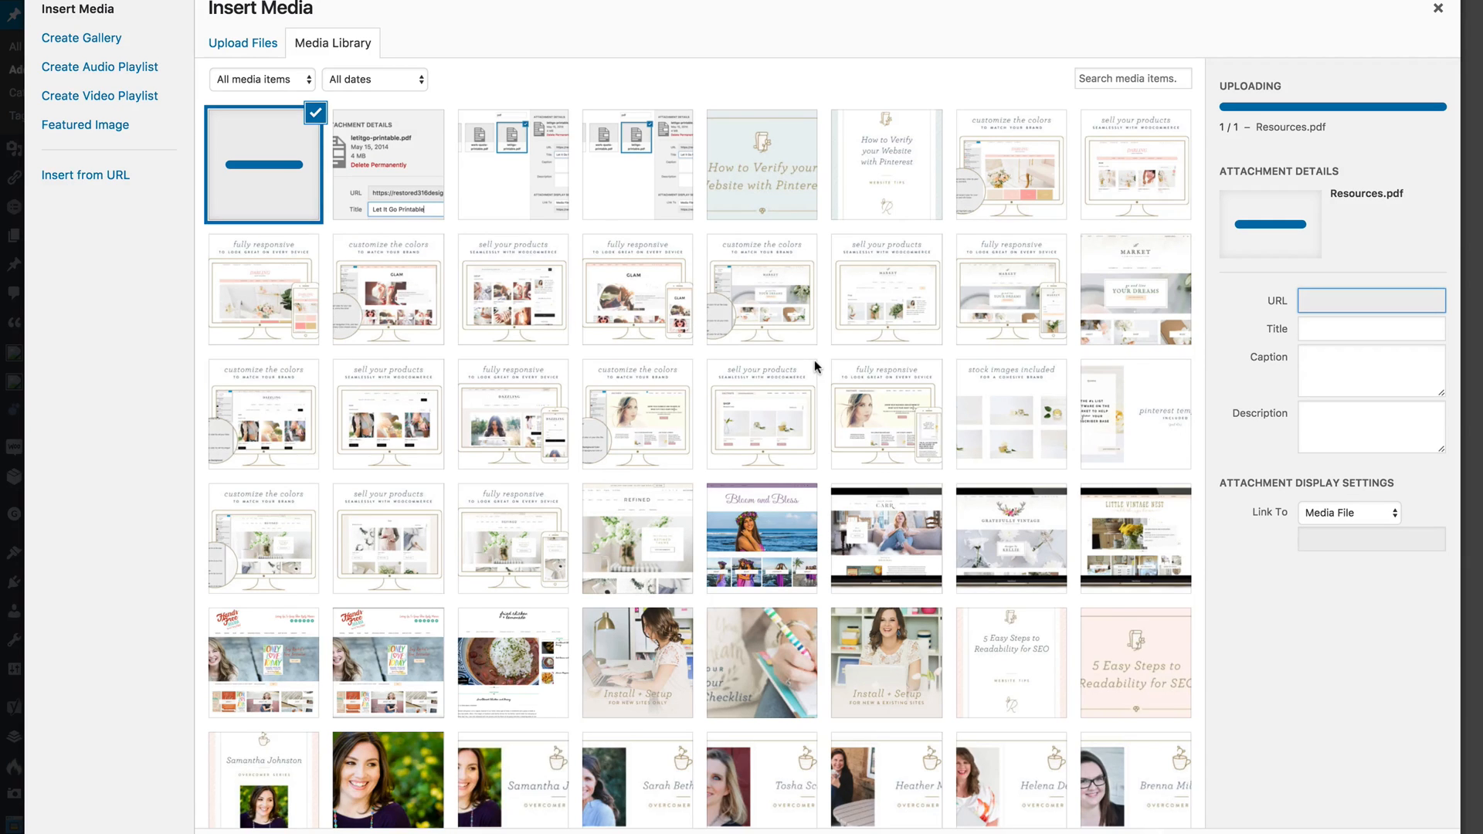
pyautogui.moveTo(266, 237)
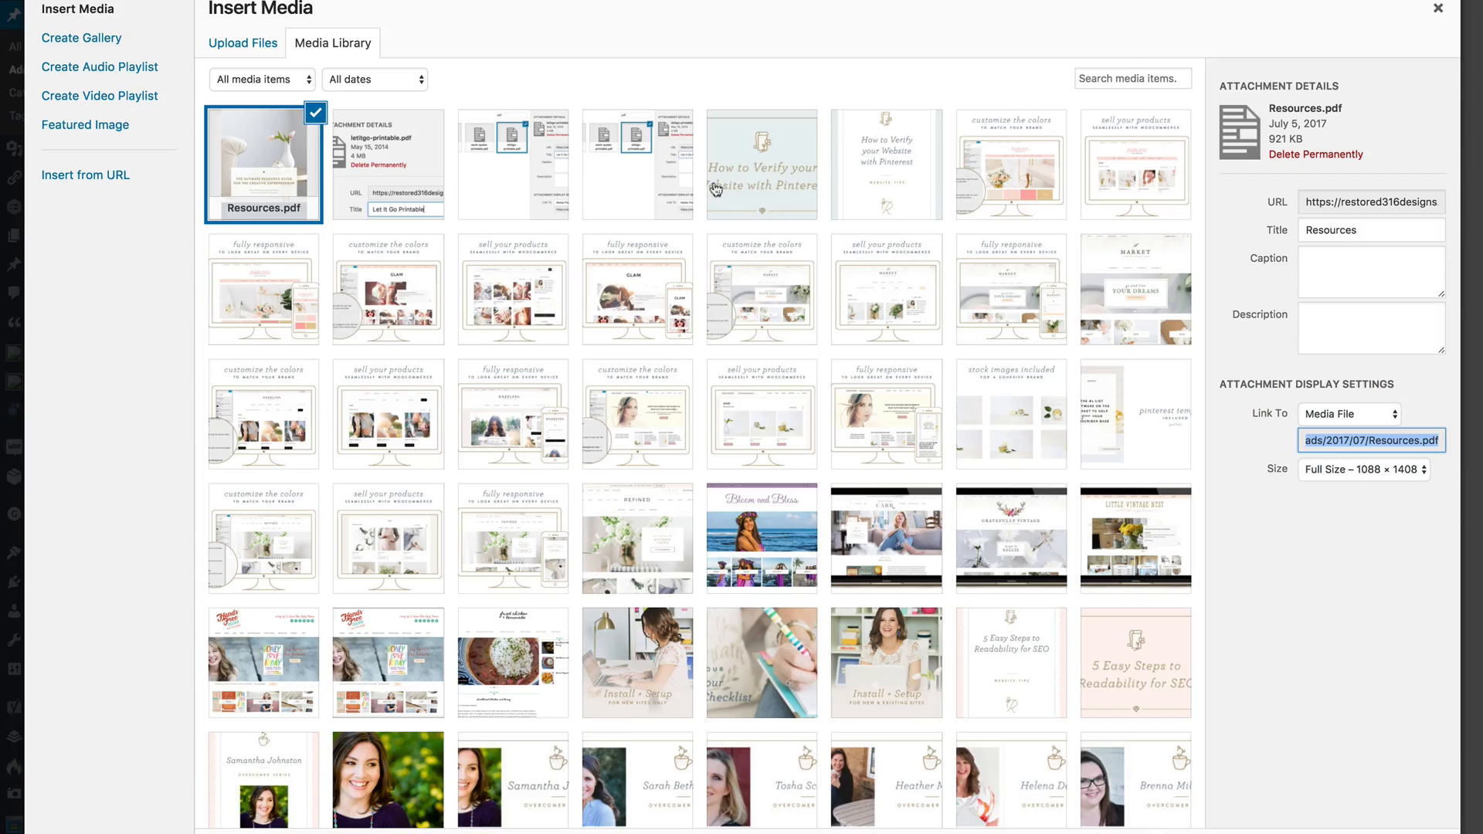
pyautogui.moveTo(240, 172)
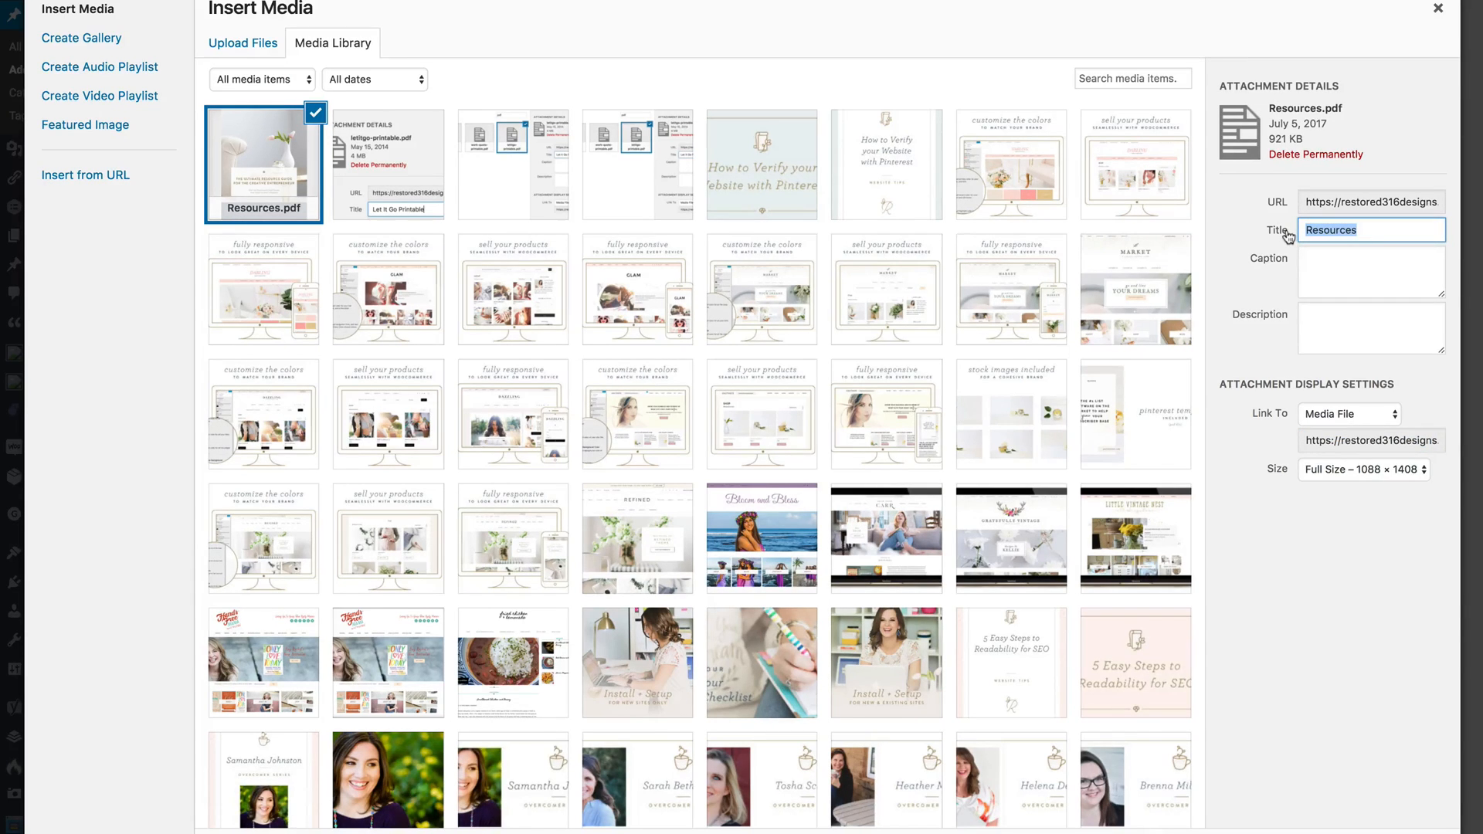
pyautogui.write('F')
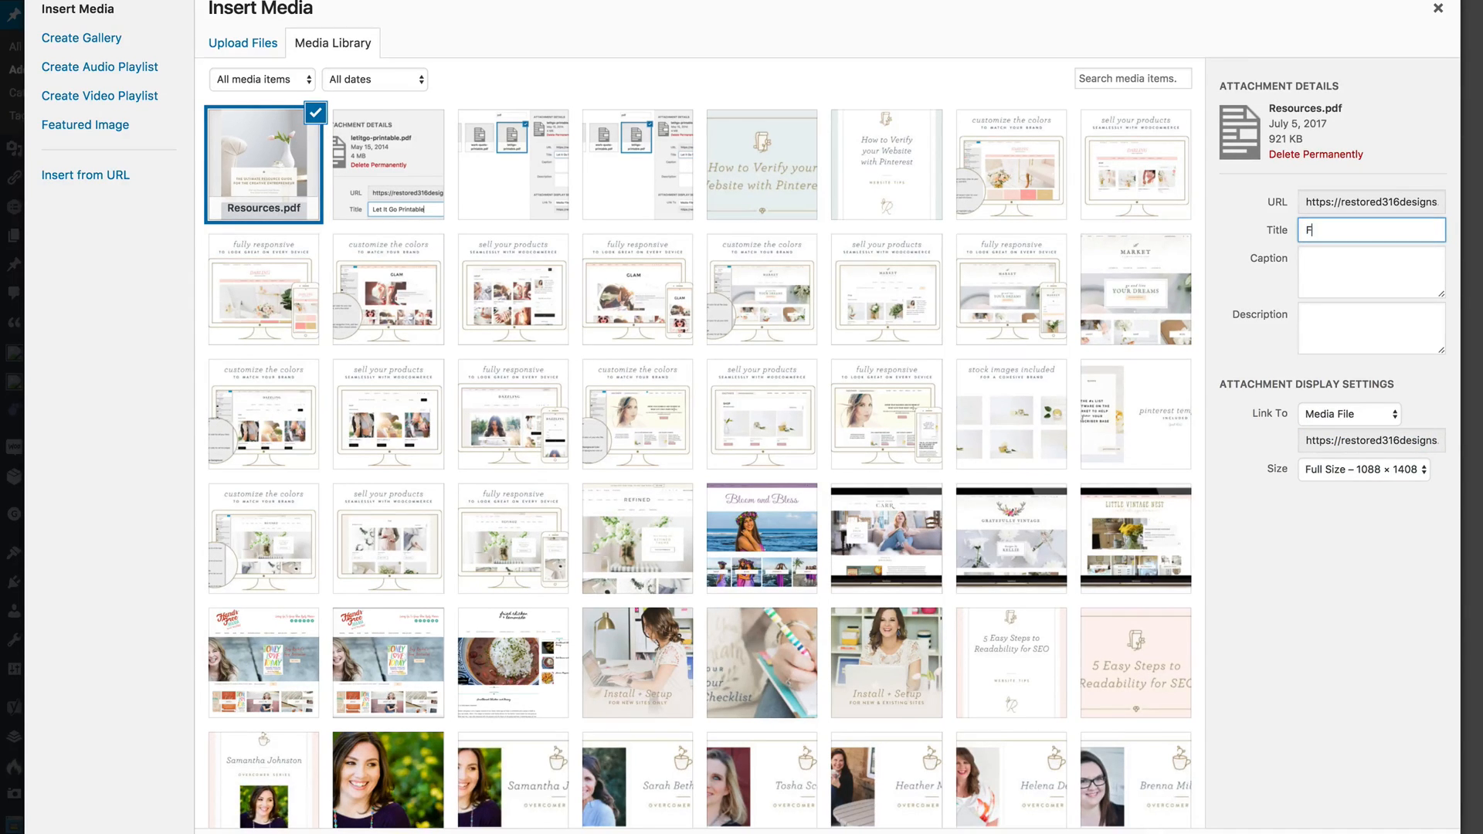
pyautogui.write('ree Resources for Bloggers')
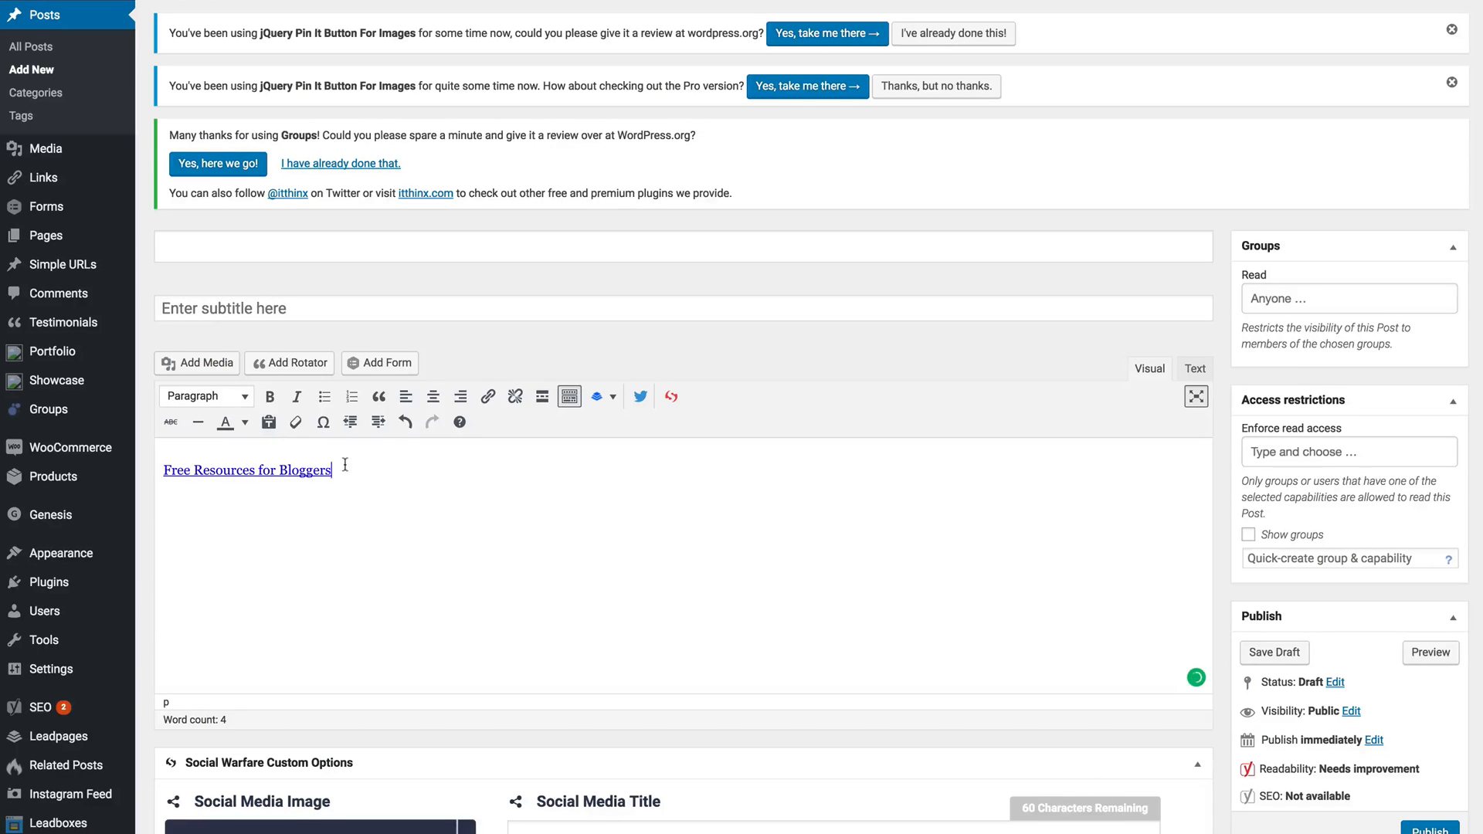
pyautogui.moveTo(416, 452)
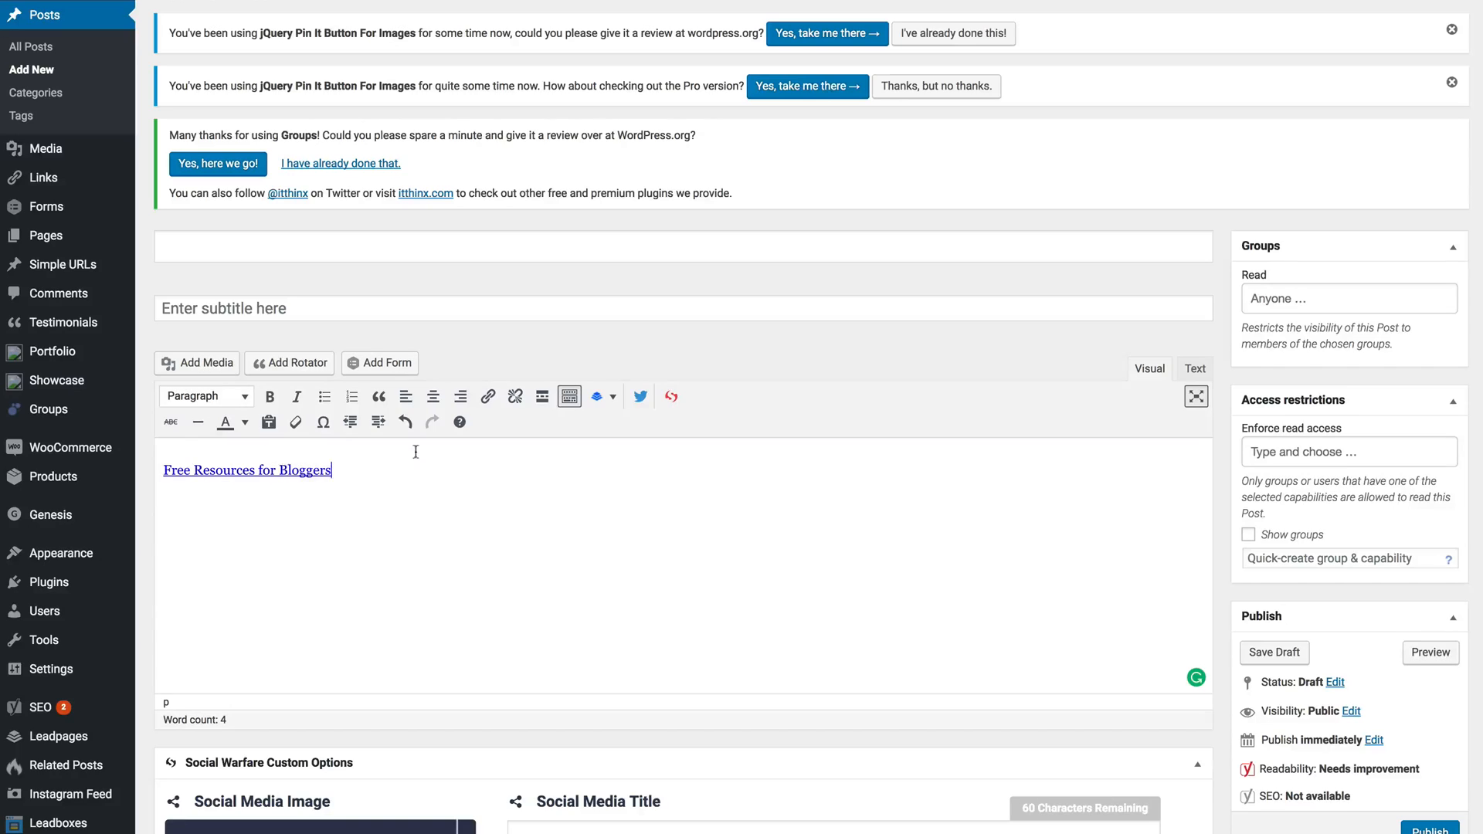
# Save the post as a draft from the Publish box.
pyautogui.click(1275, 653)
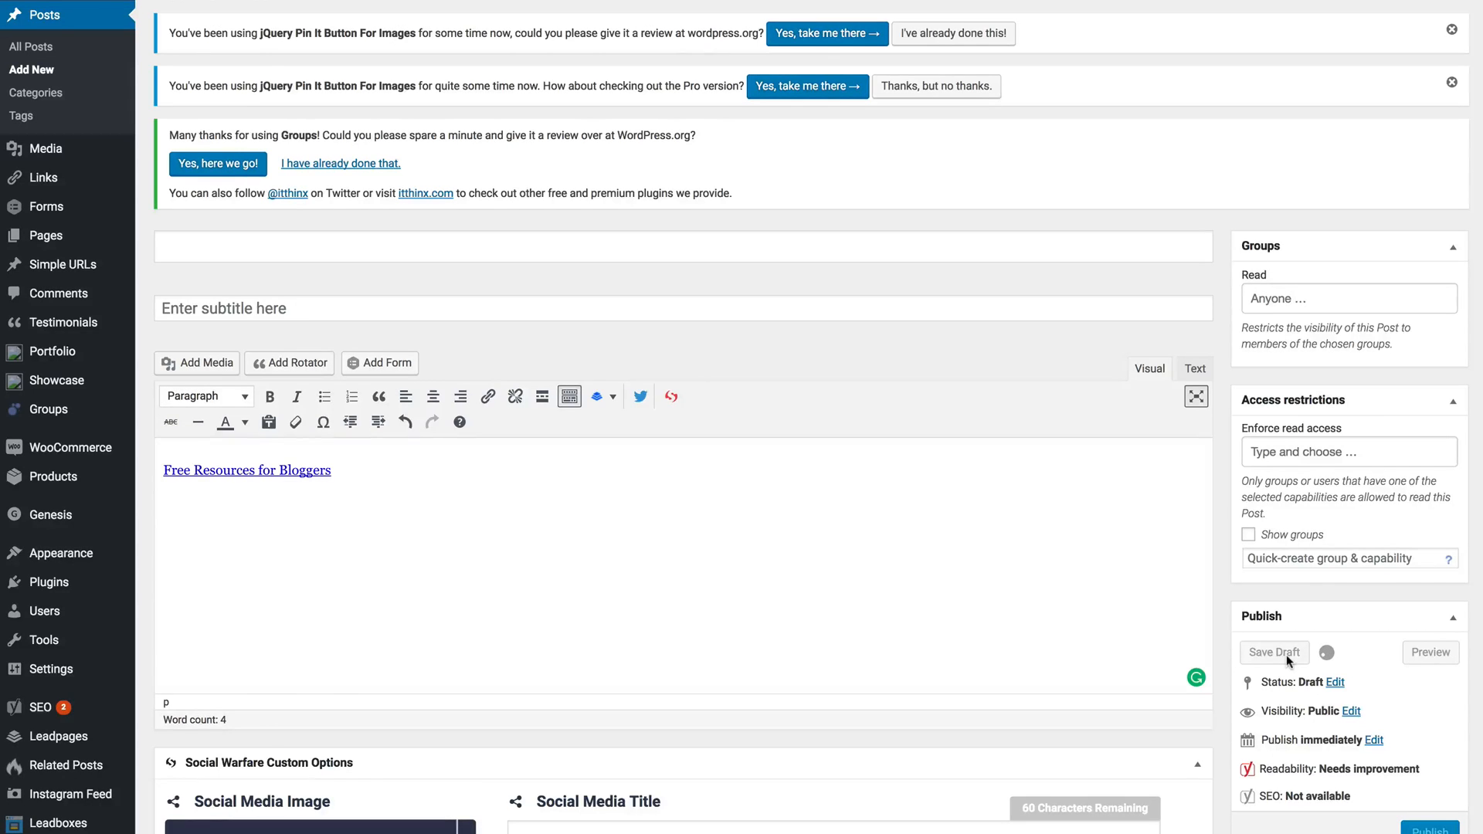
pyautogui.click(1275, 653)
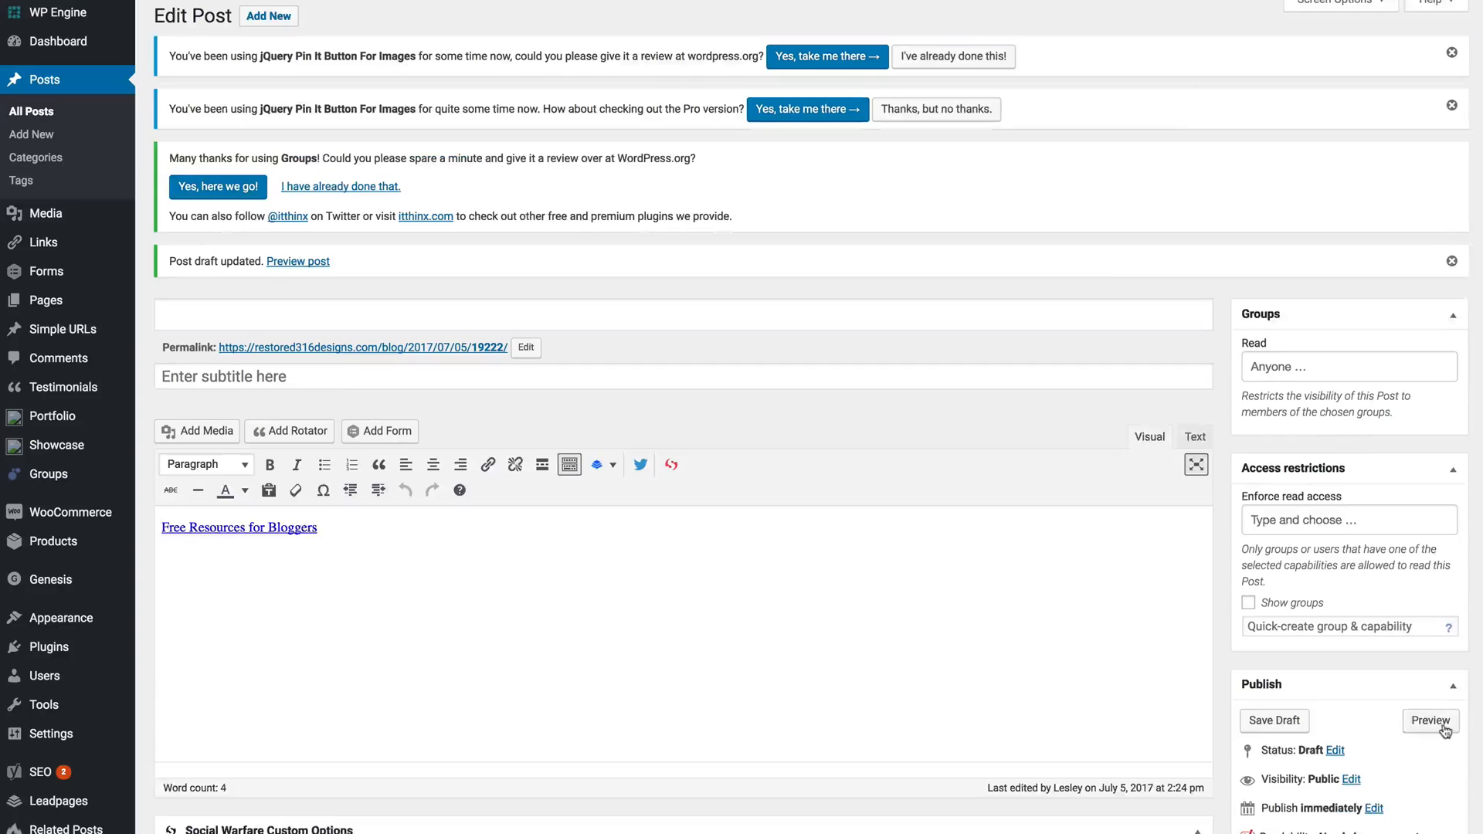
pyautogui.click(1429, 721)
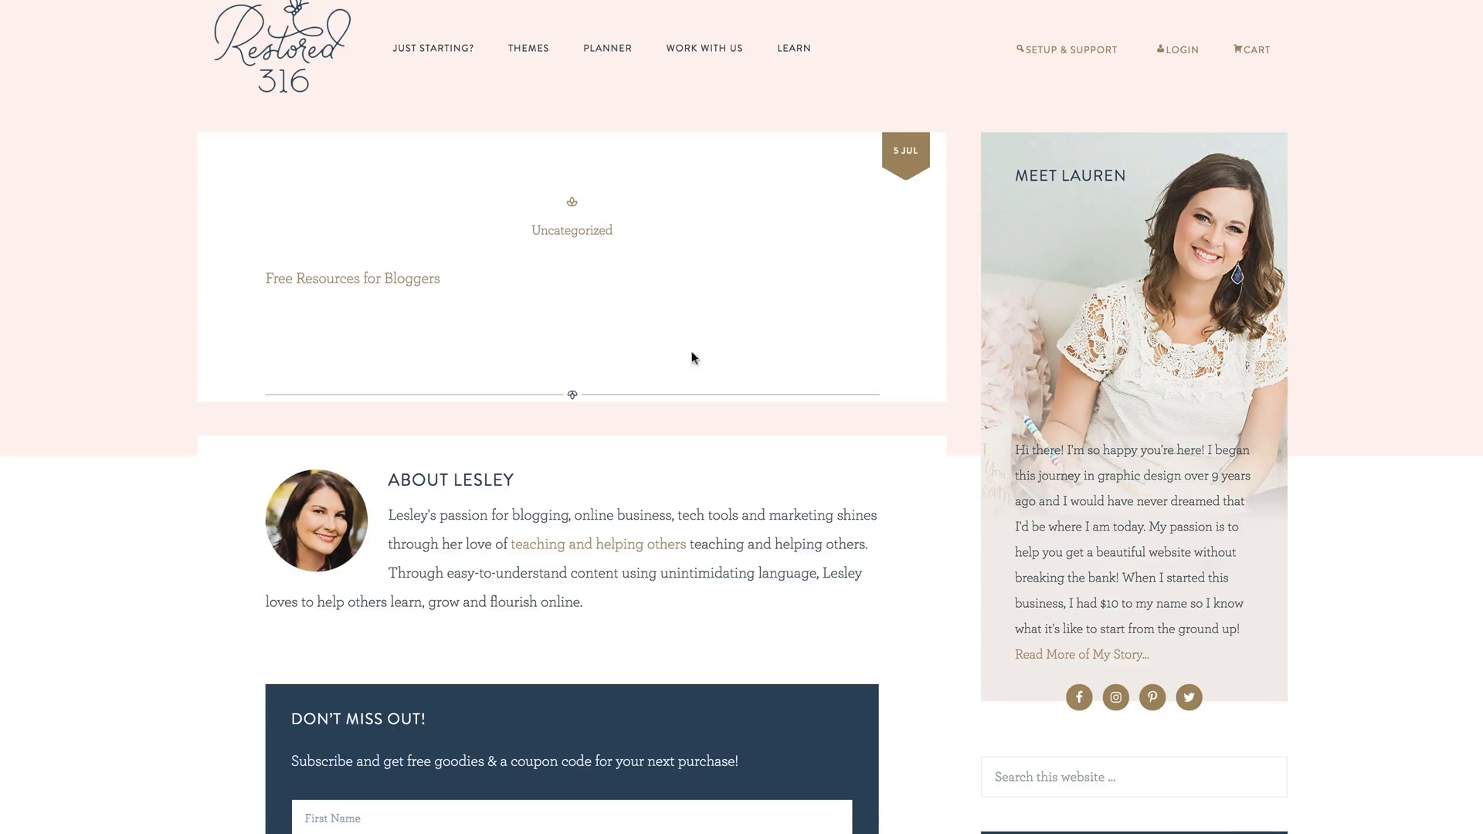
pyautogui.click(352, 278)
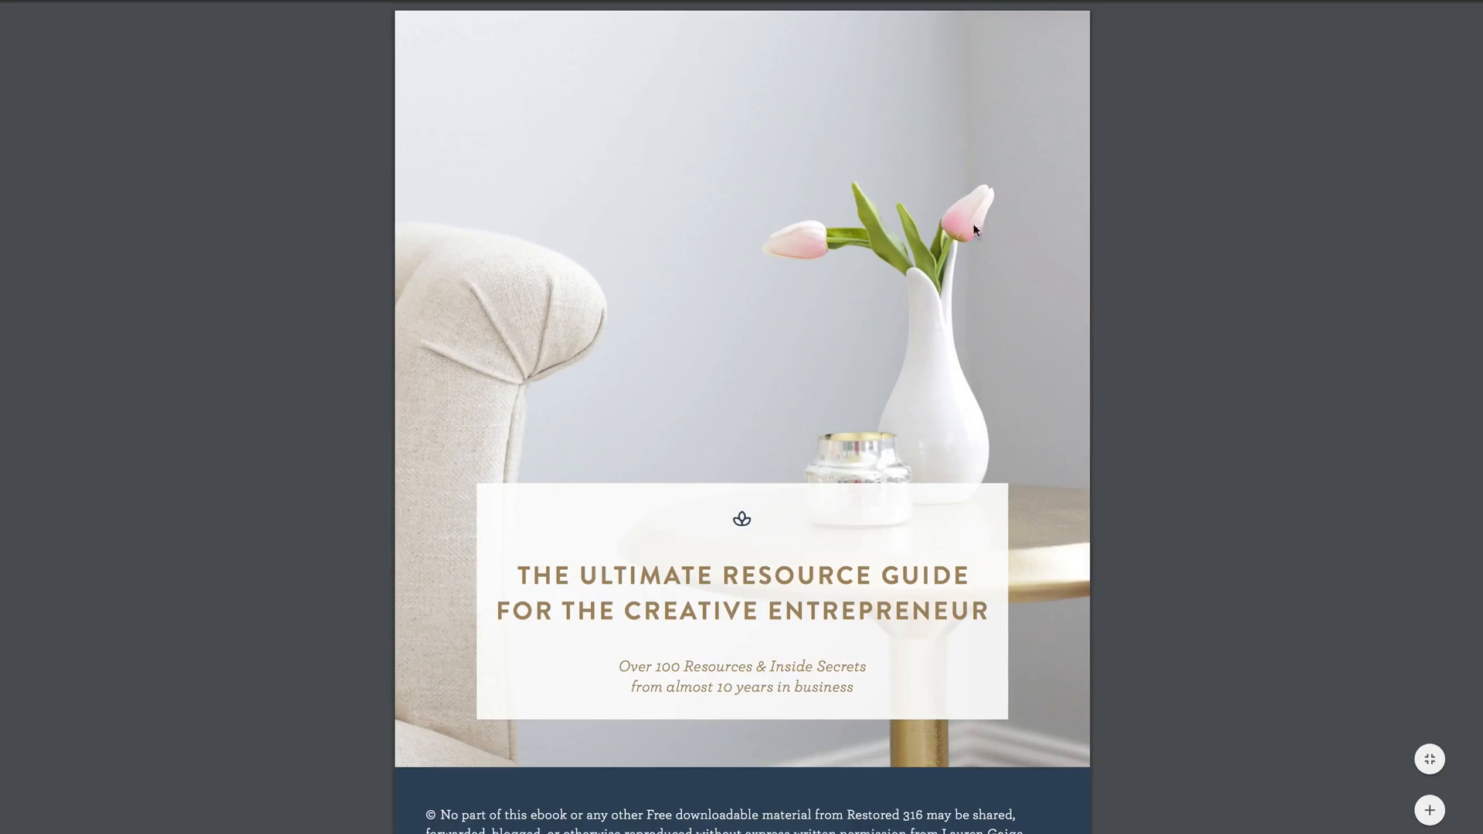
pyautogui.scroll(-3)
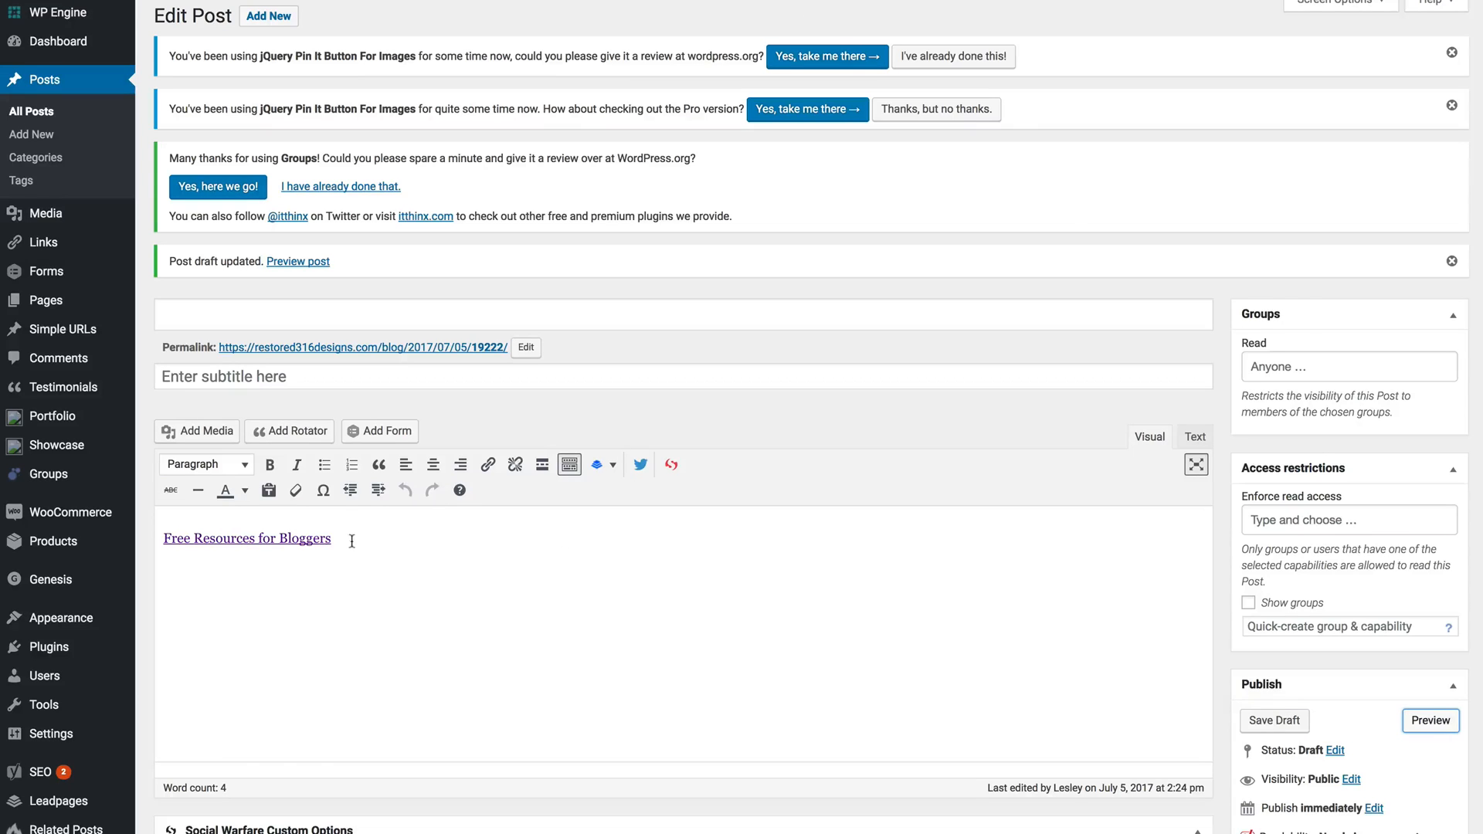
pyautogui.moveTo(355, 547)
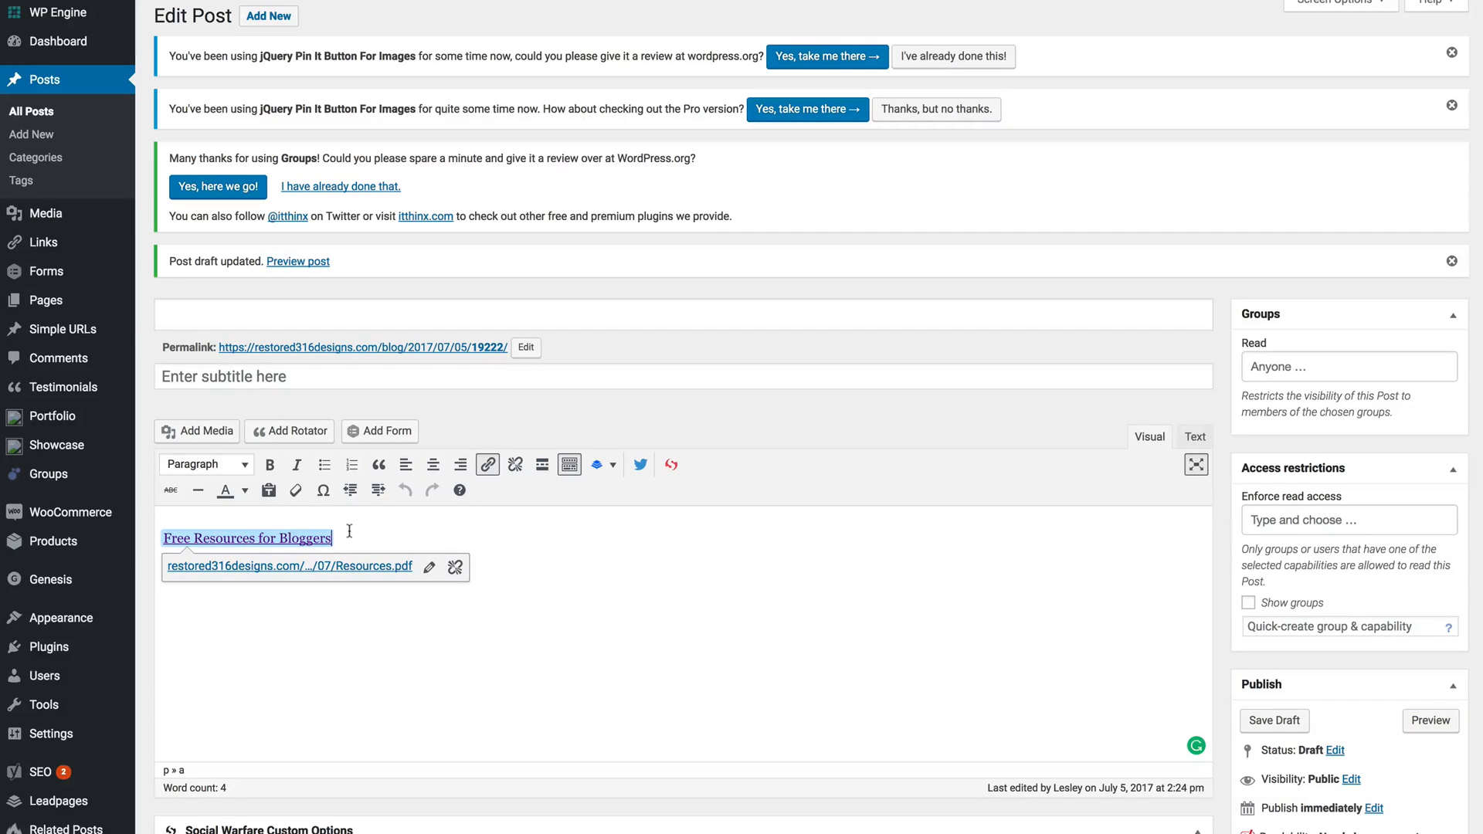
pyautogui.moveTo(1099, 432)
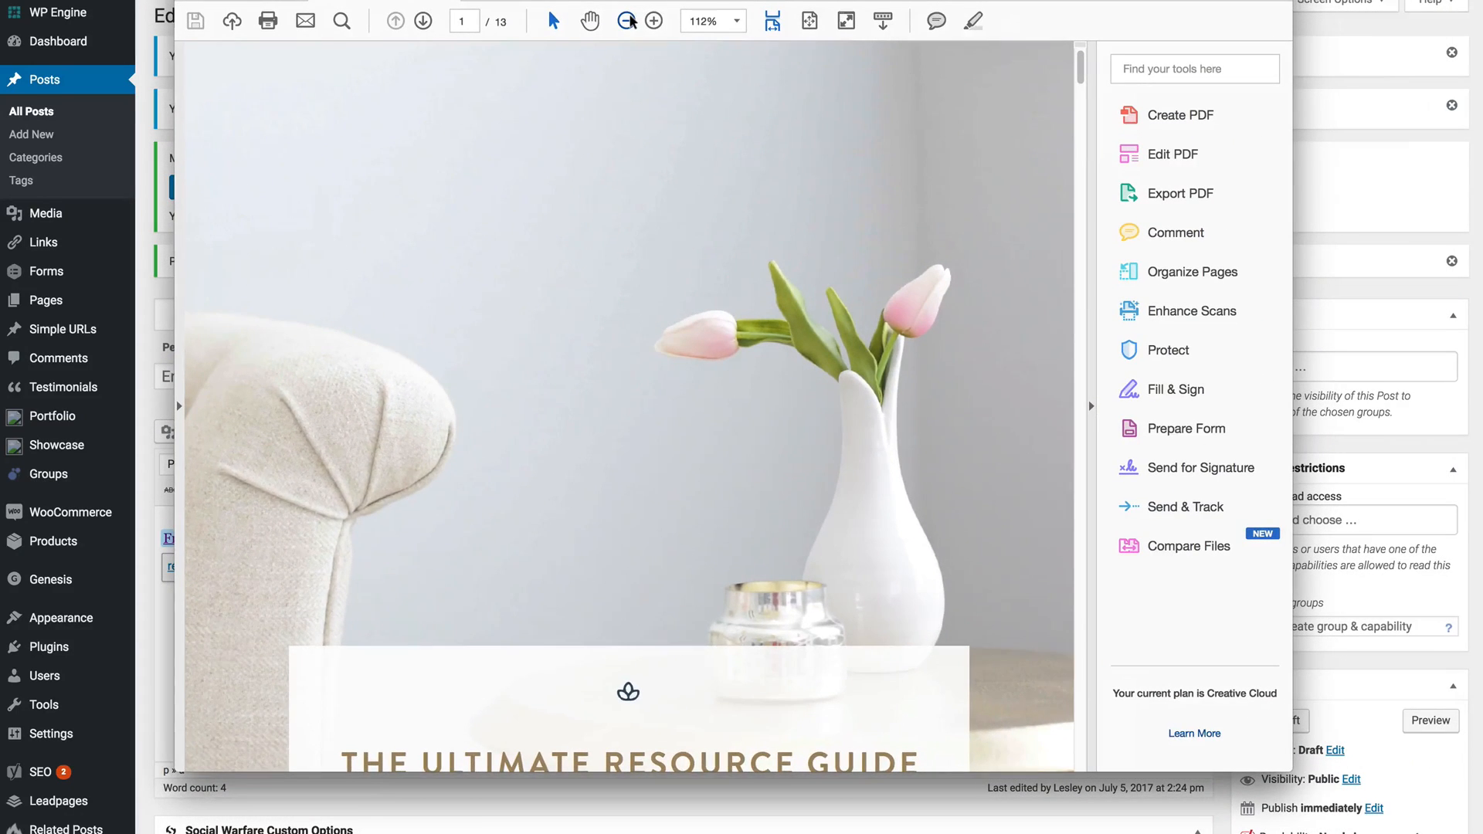
# Zoom out on Resources.pdf in Acrobat to show the whole cover, and pick Snapshot.
pyautogui.click(625, 21)
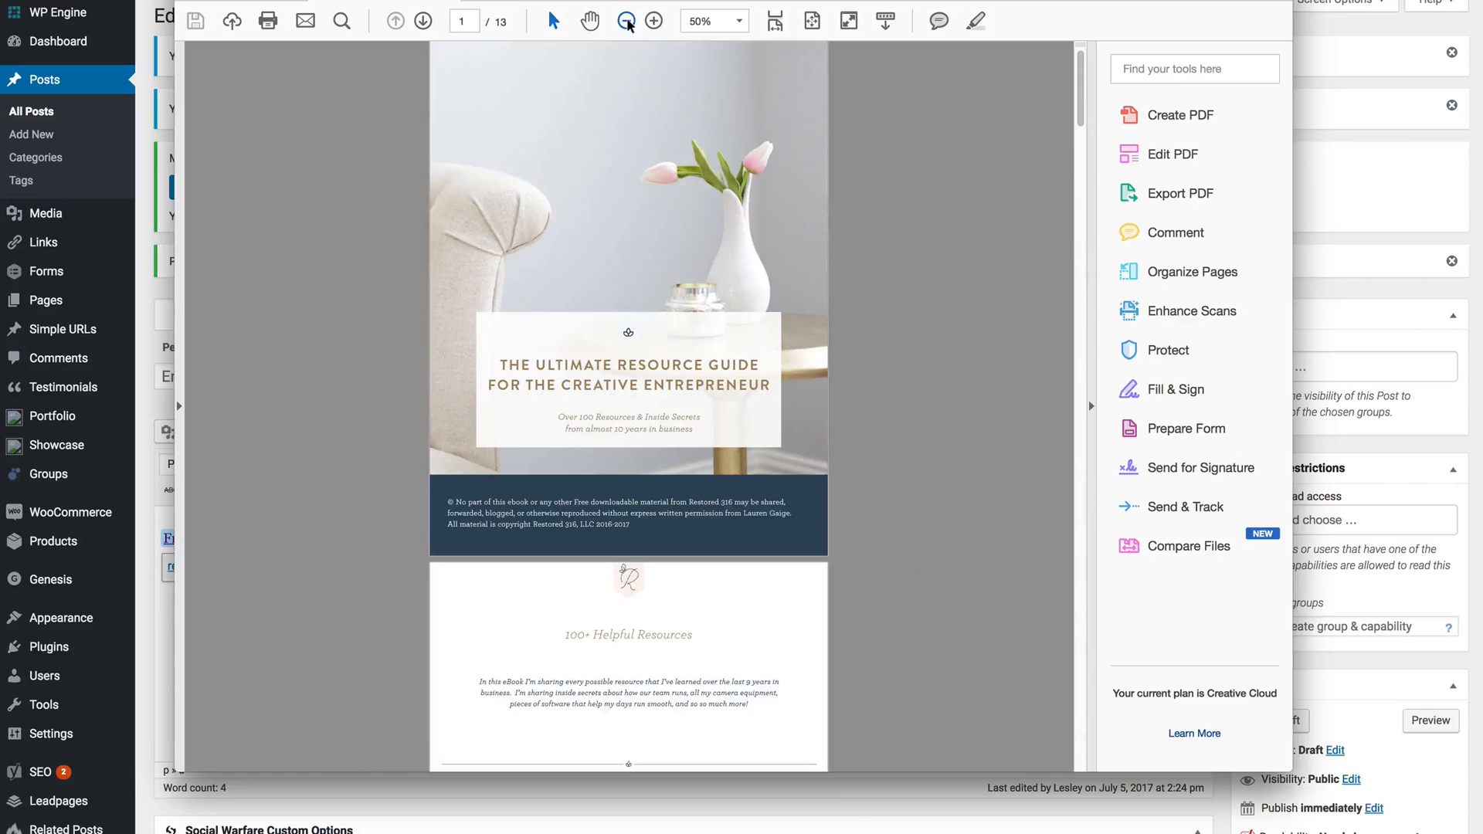
pyautogui.click(624, 20)
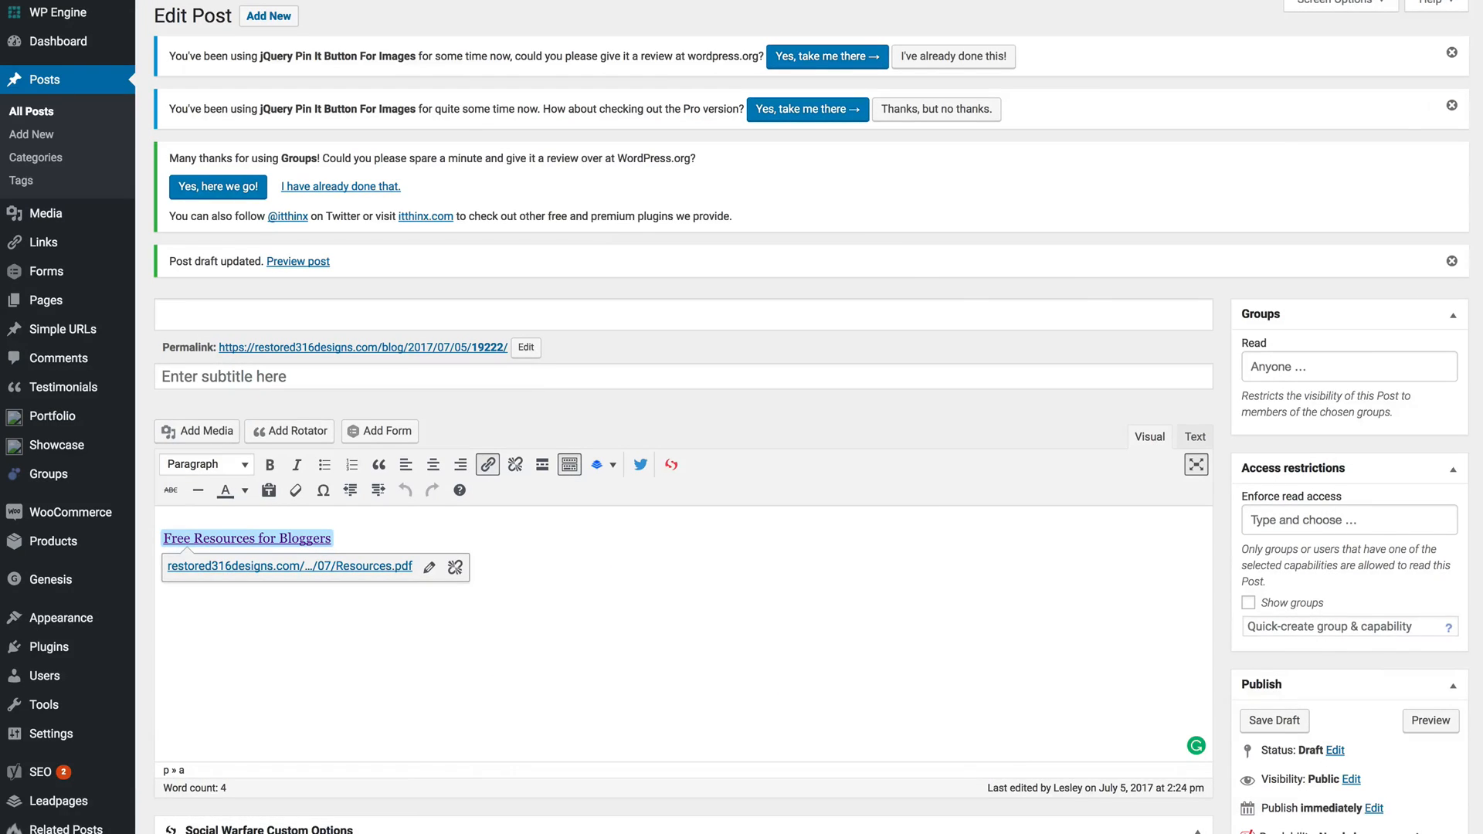
pyautogui.click(289, 567)
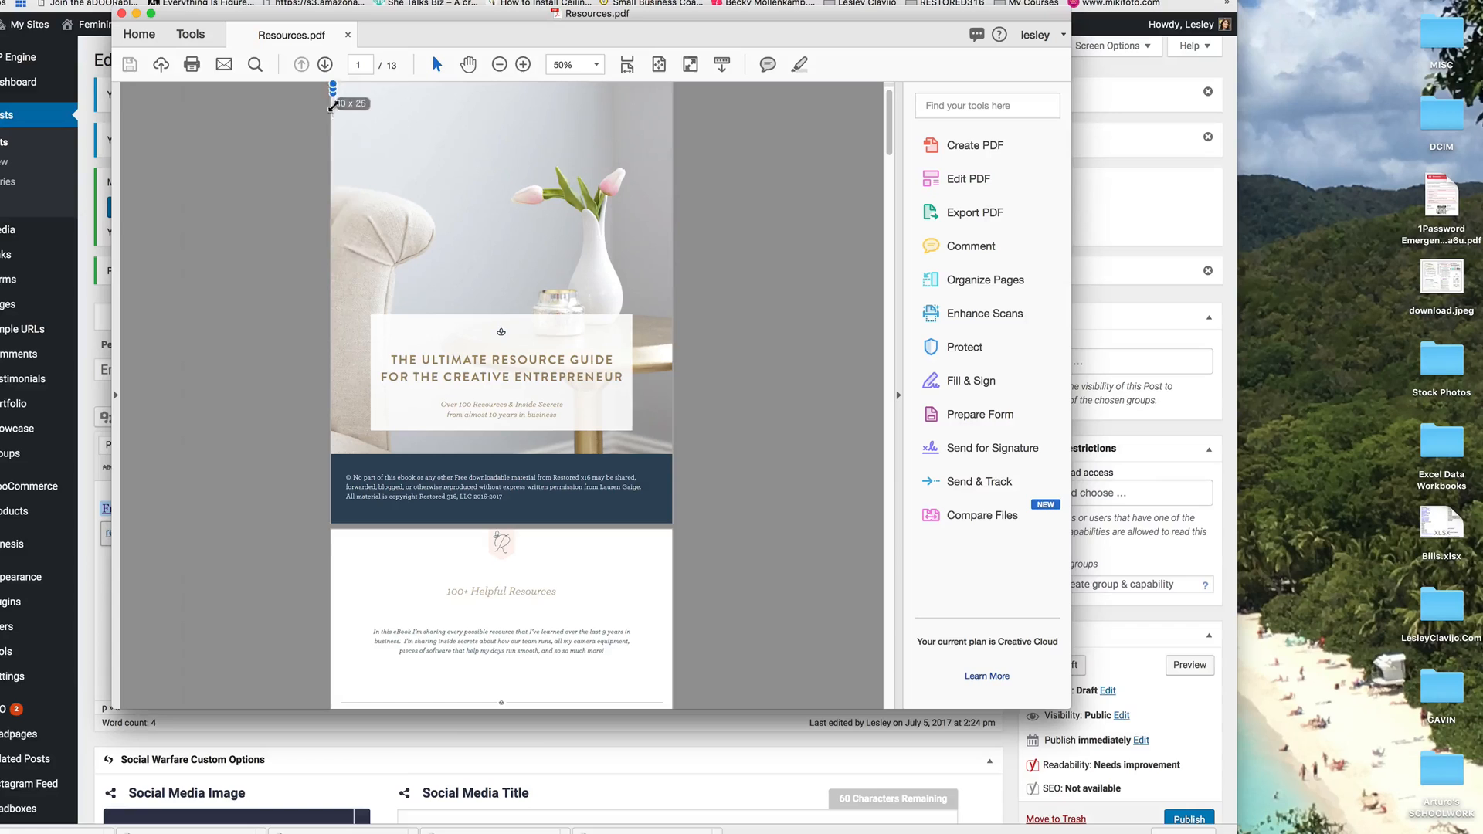
# Drag a snapshot box around the entire Resources.pdf cover page.
pyautogui.moveTo(332, 85); pyautogui.dragTo(674, 527)
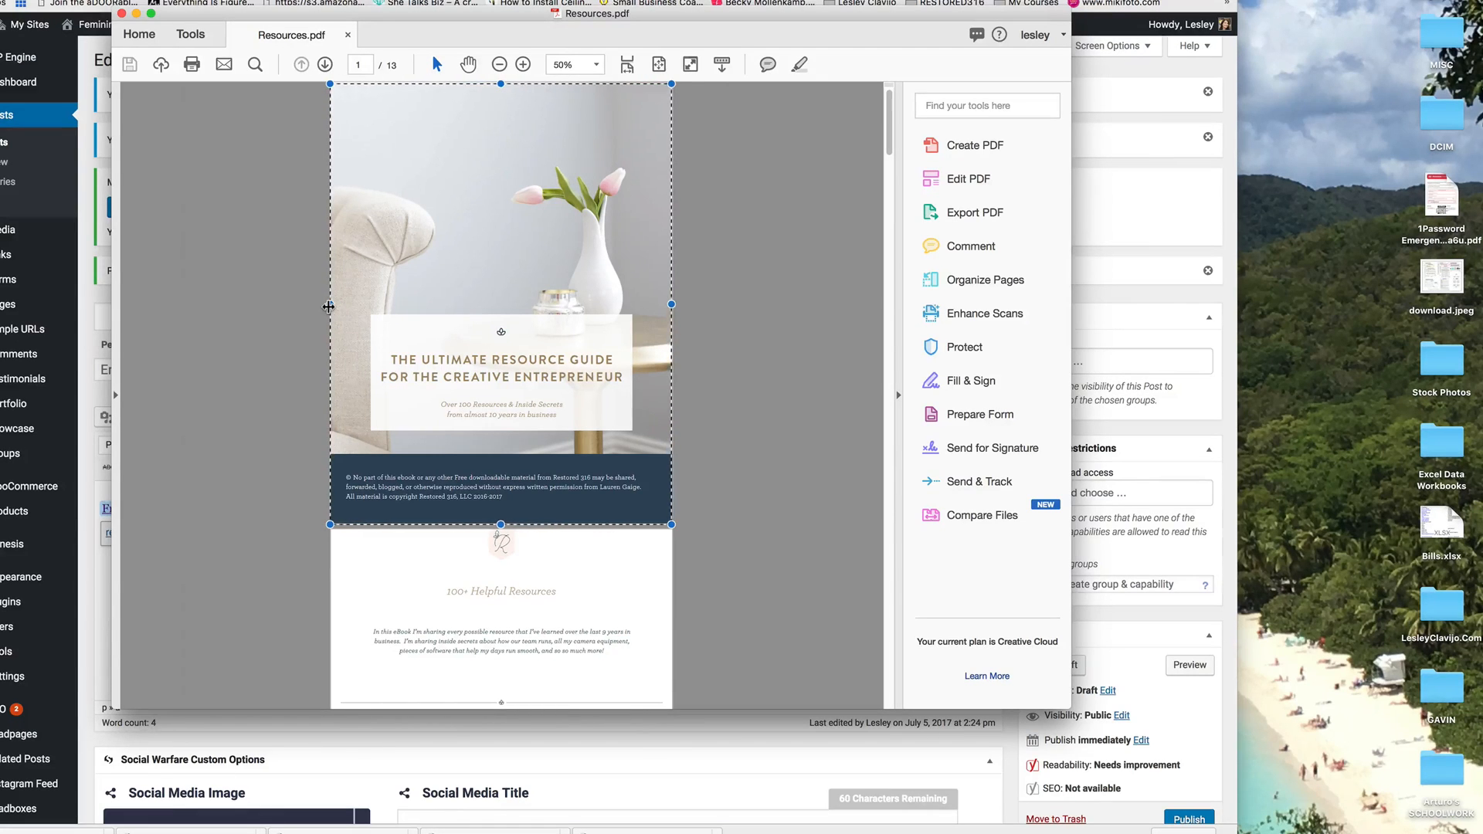
pyautogui.moveTo(492, 175)
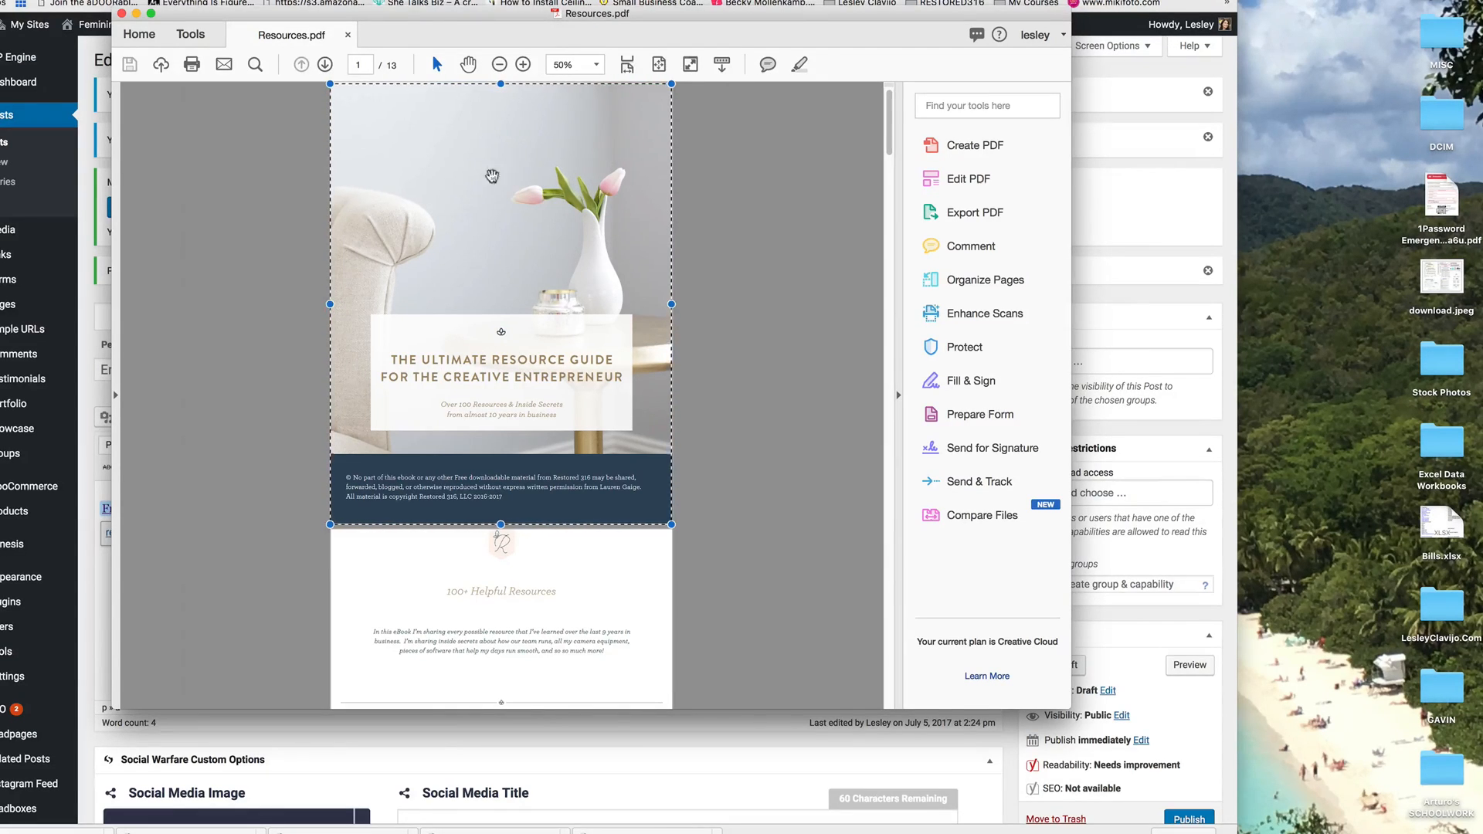
pyautogui.moveTo(525, 156)
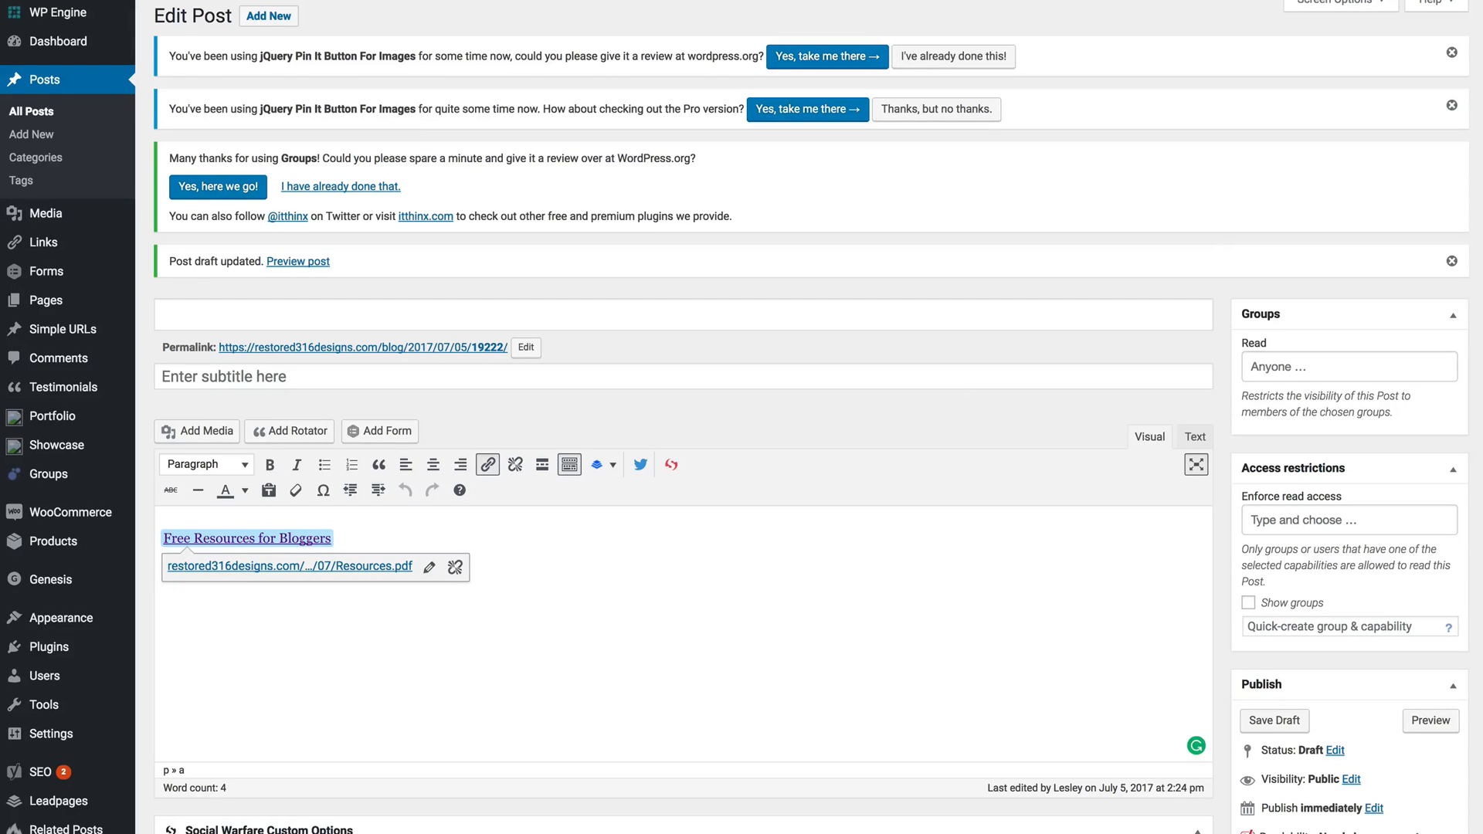
pyautogui.moveTo(202, 403)
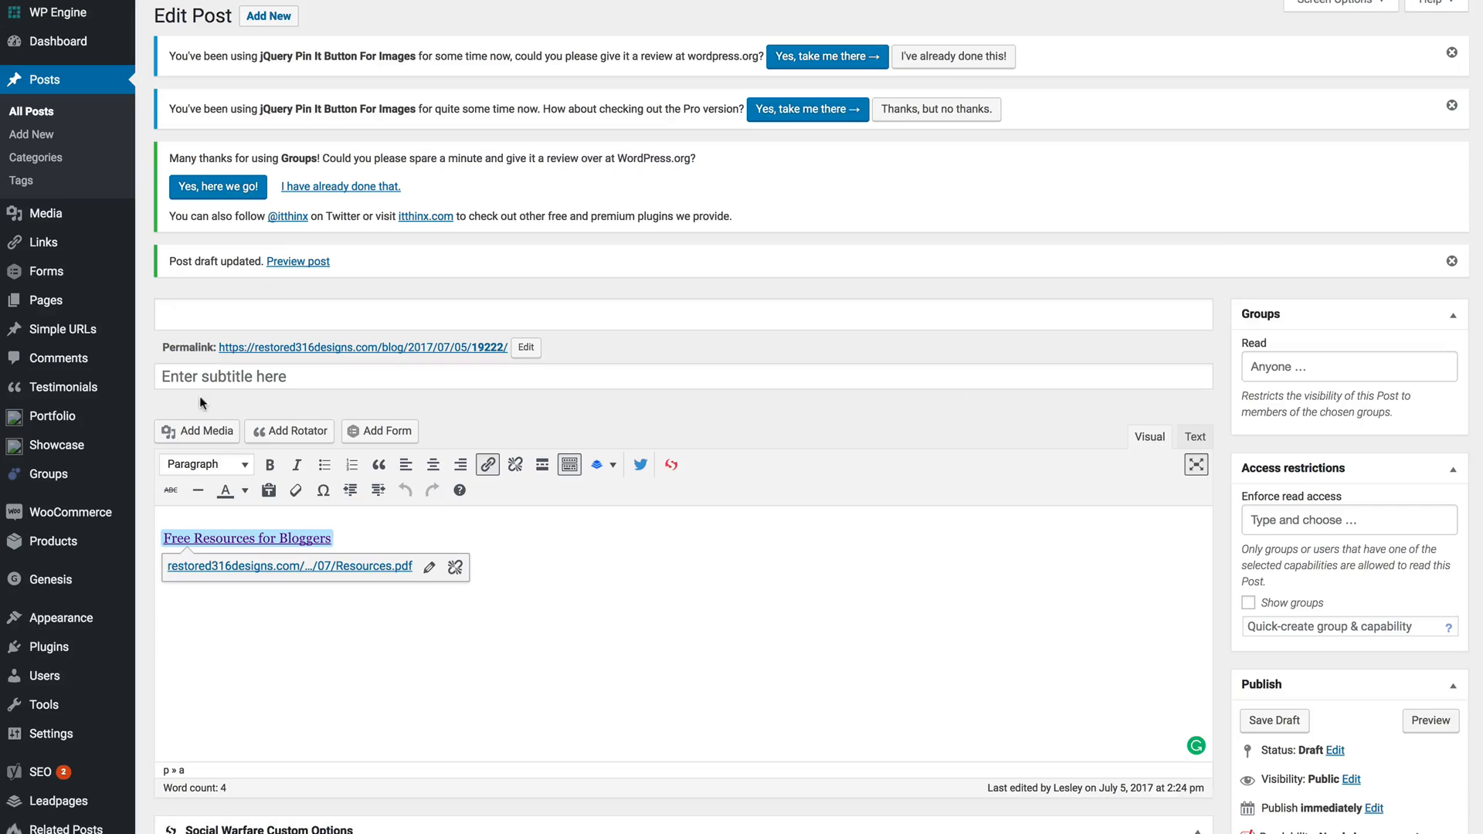
# Open the Add Media window over the post to add the cover image.
pyautogui.click(196, 431)
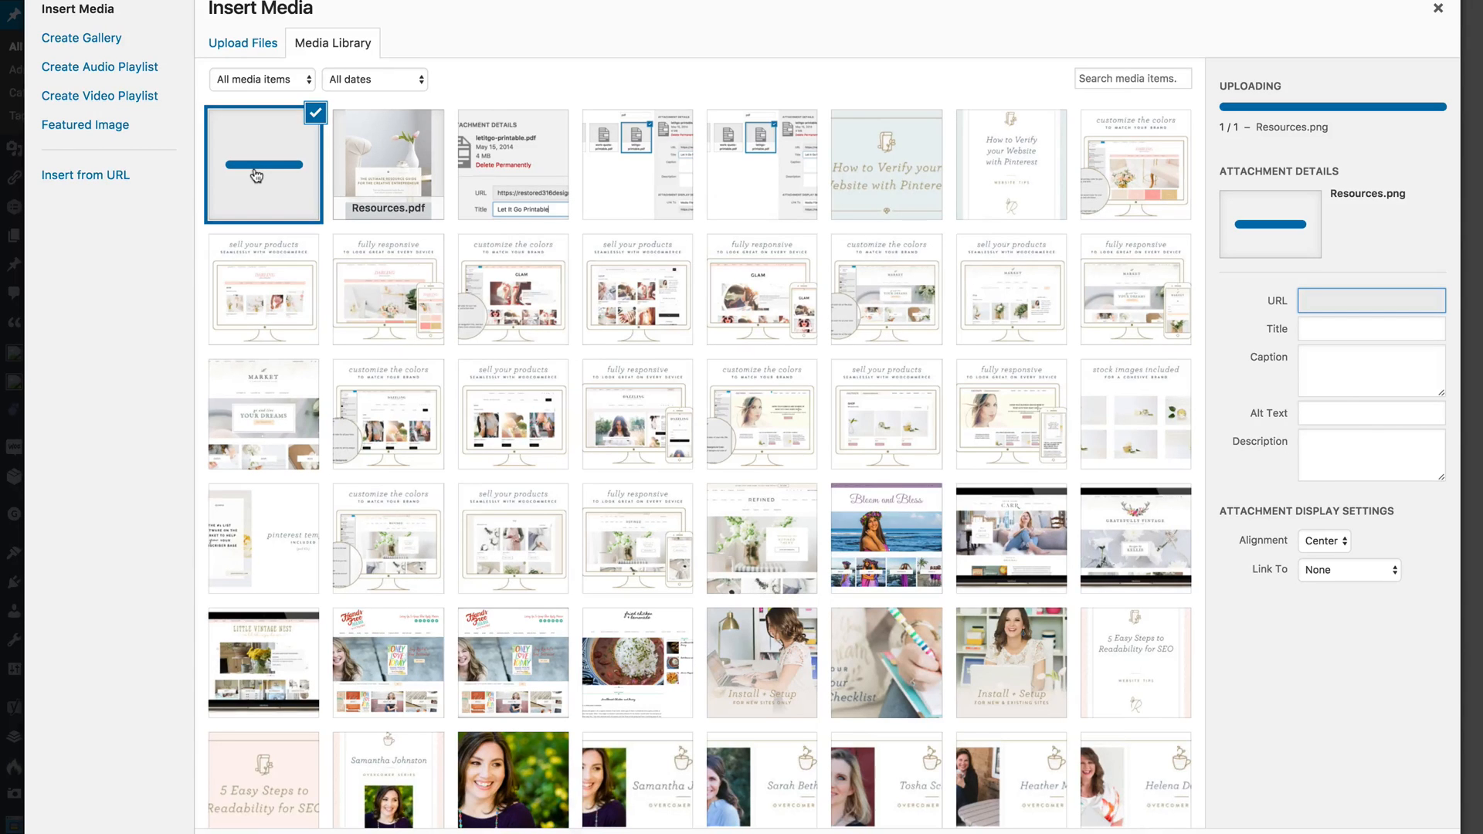
pyautogui.moveTo(469, 89)
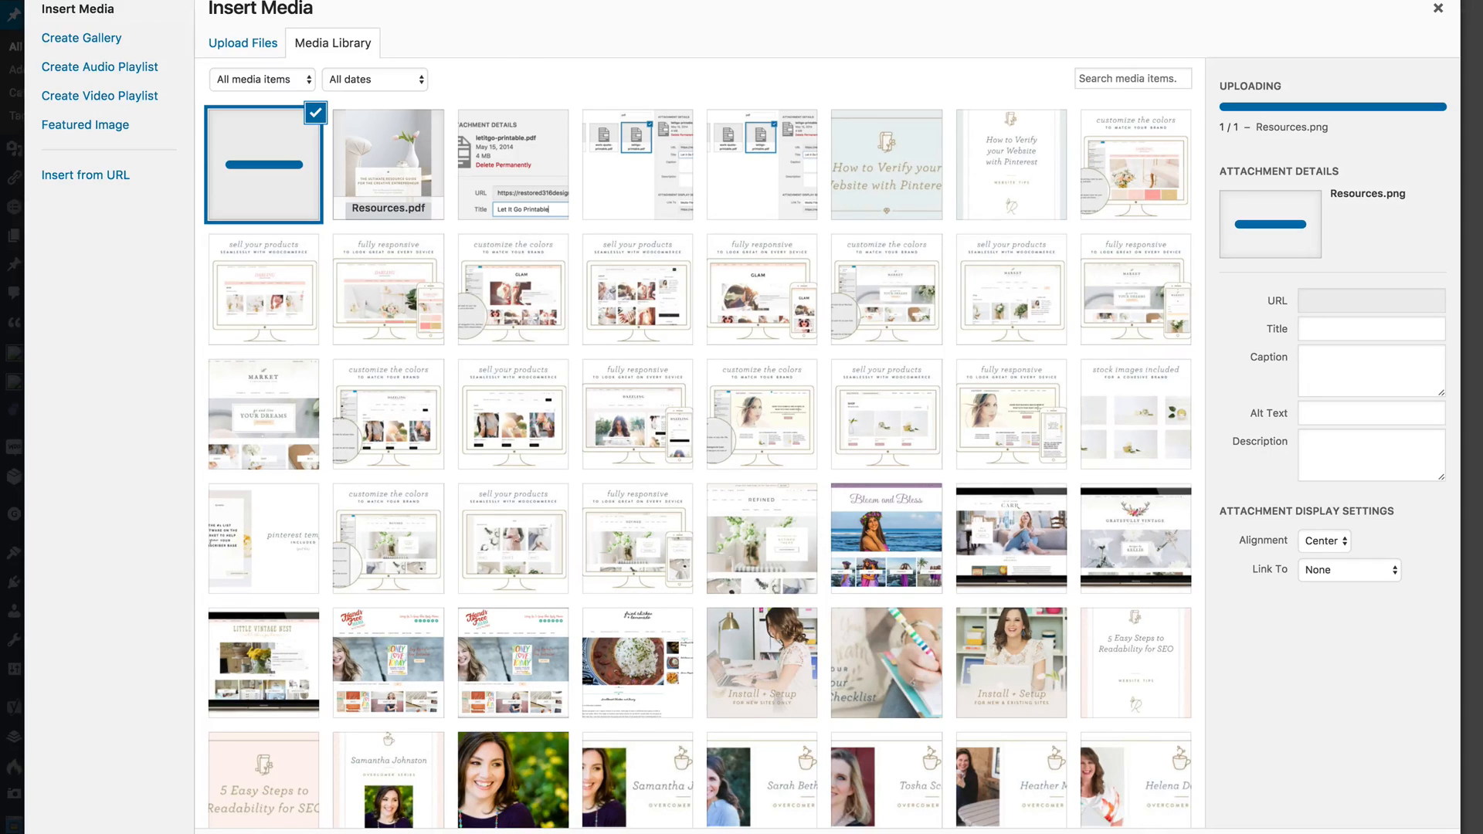
pyautogui.moveTo(438, 390)
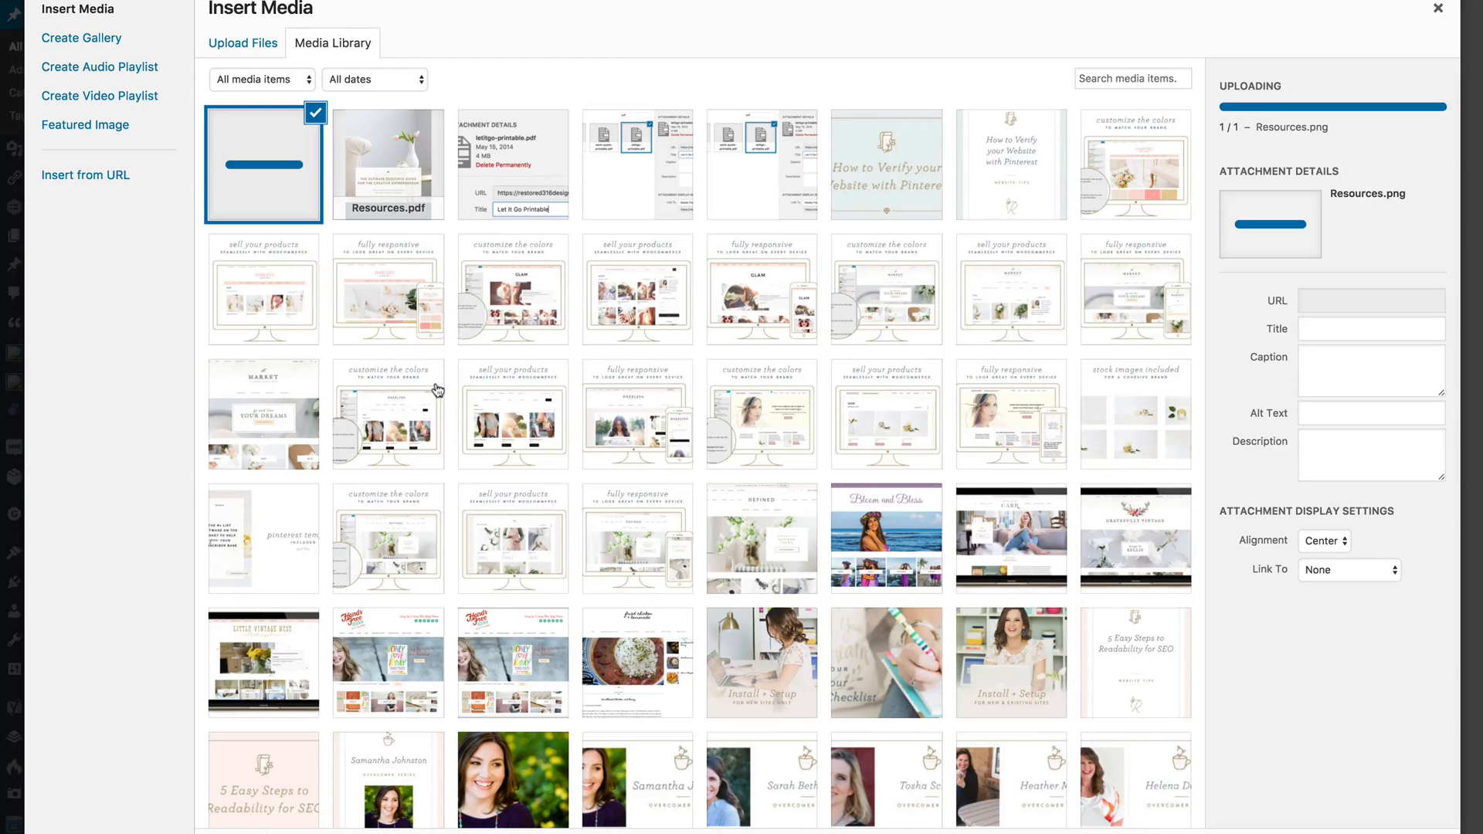
pyautogui.moveTo(361, 49)
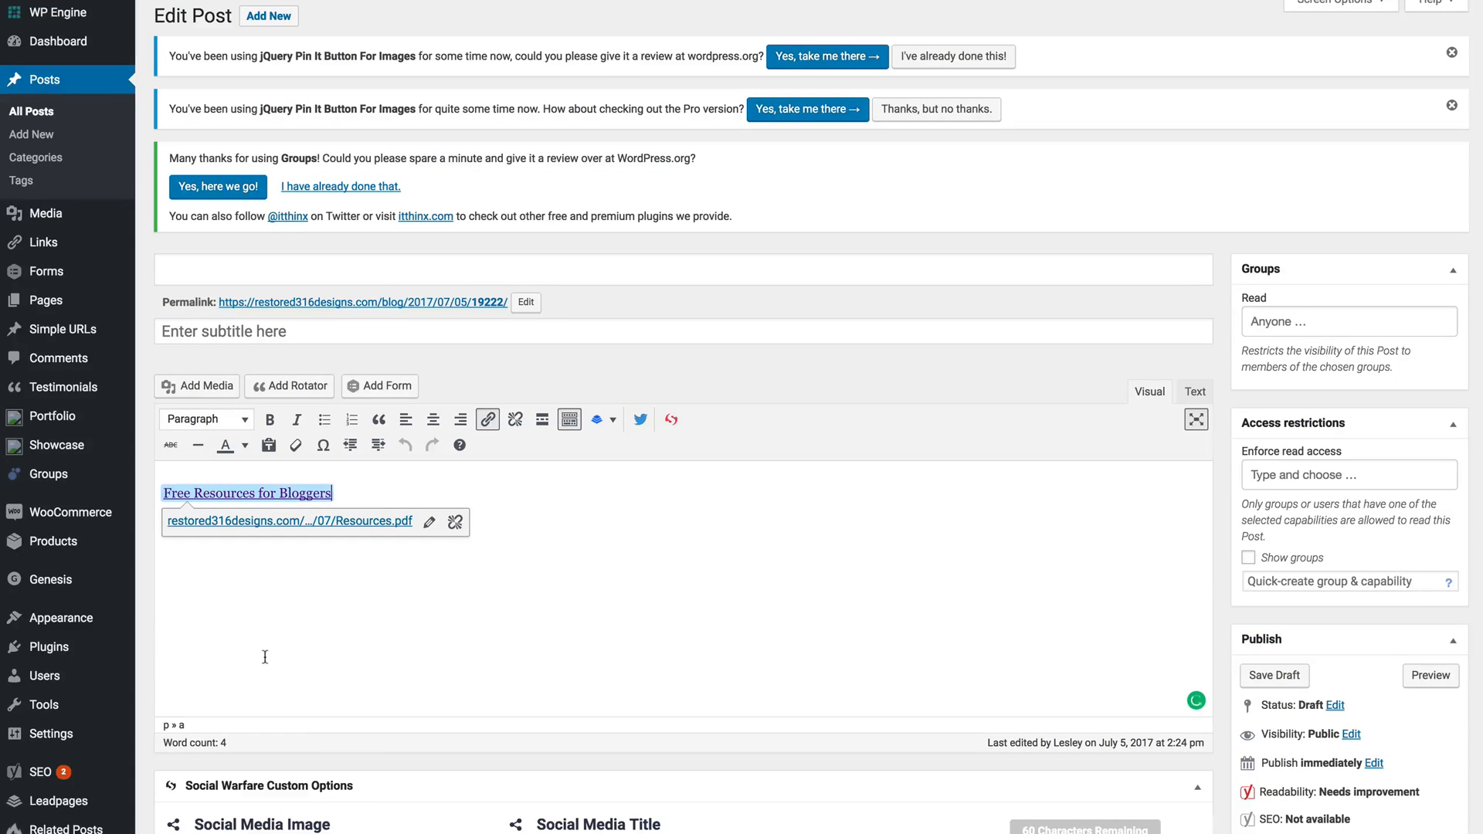
pyautogui.moveTo(501, 638)
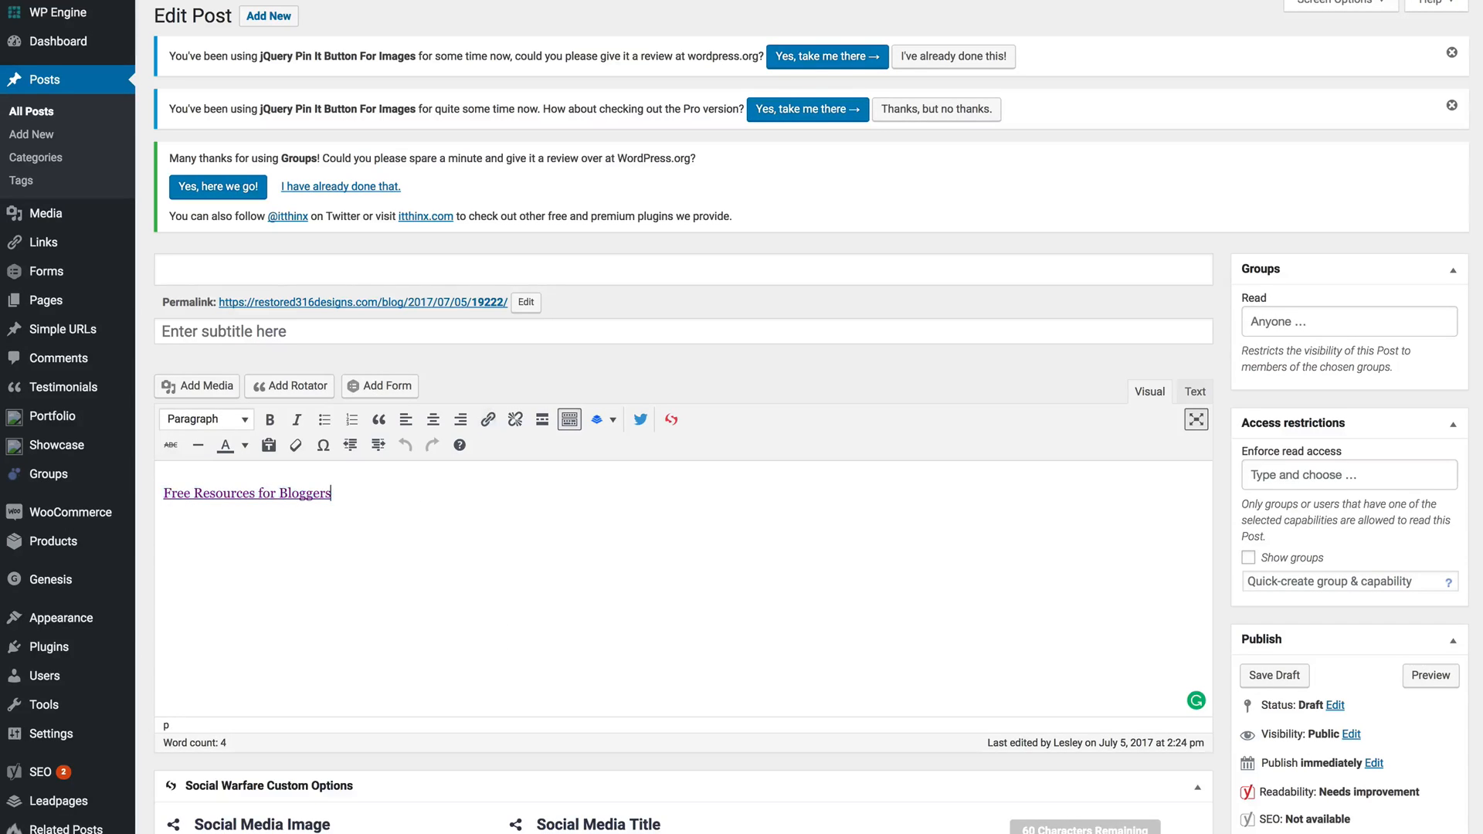
# Copy the Resources.pdf URL from the media library and select the Resources.png cover image.
pyautogui.click(196, 386)
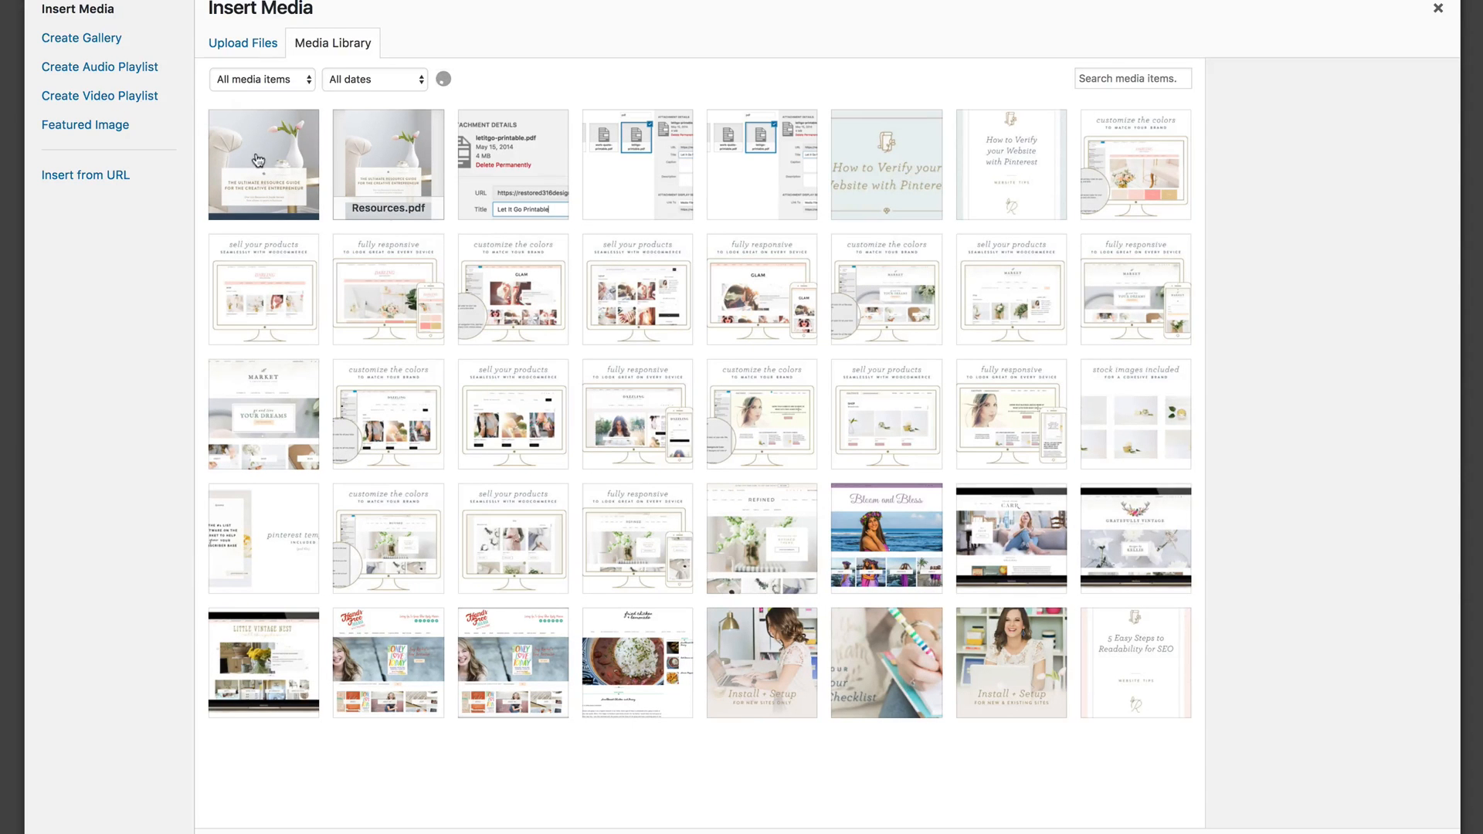
pyautogui.scroll(-3)
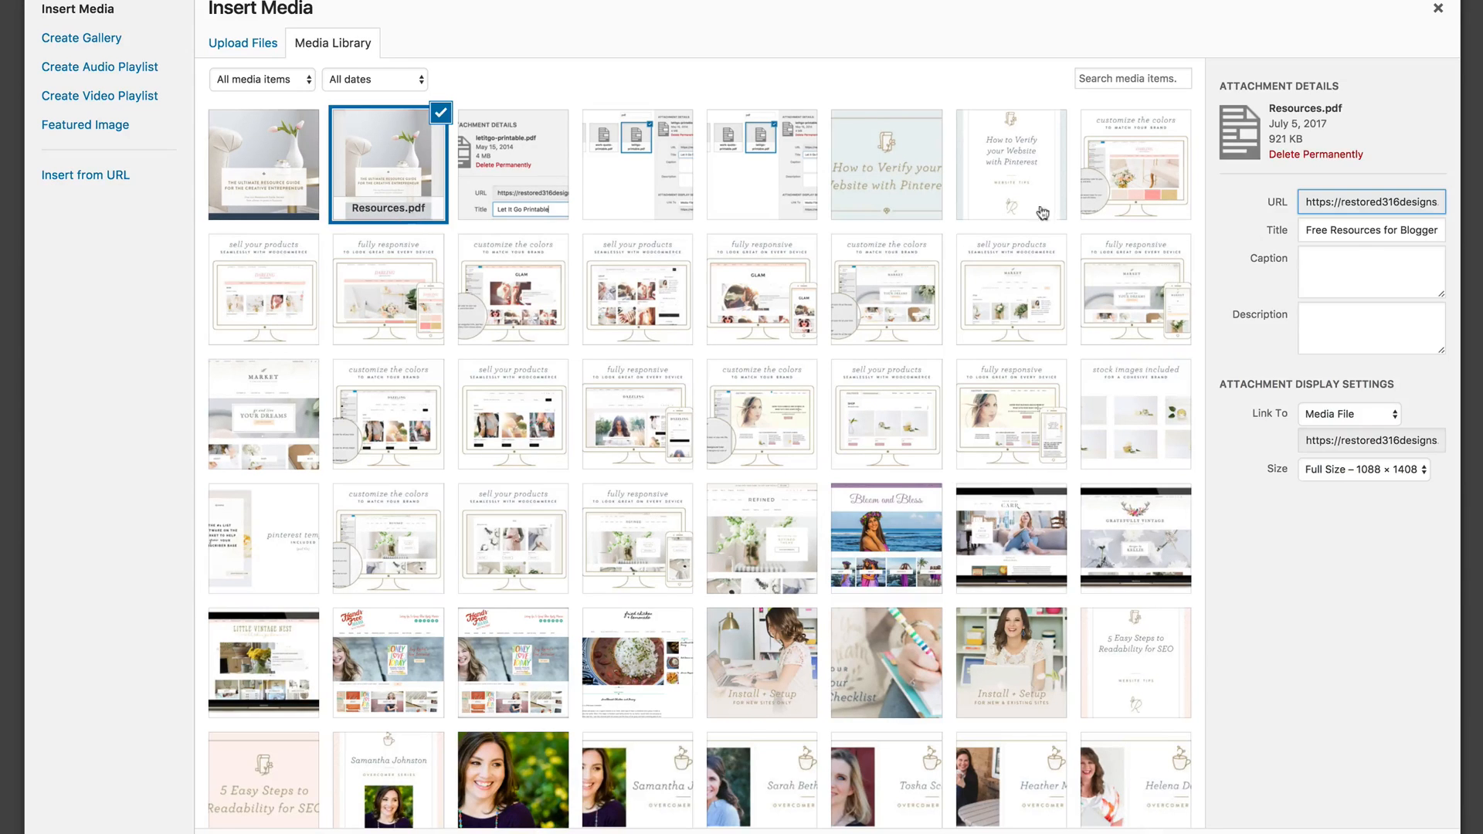
pyautogui.moveTo(1328, 150)
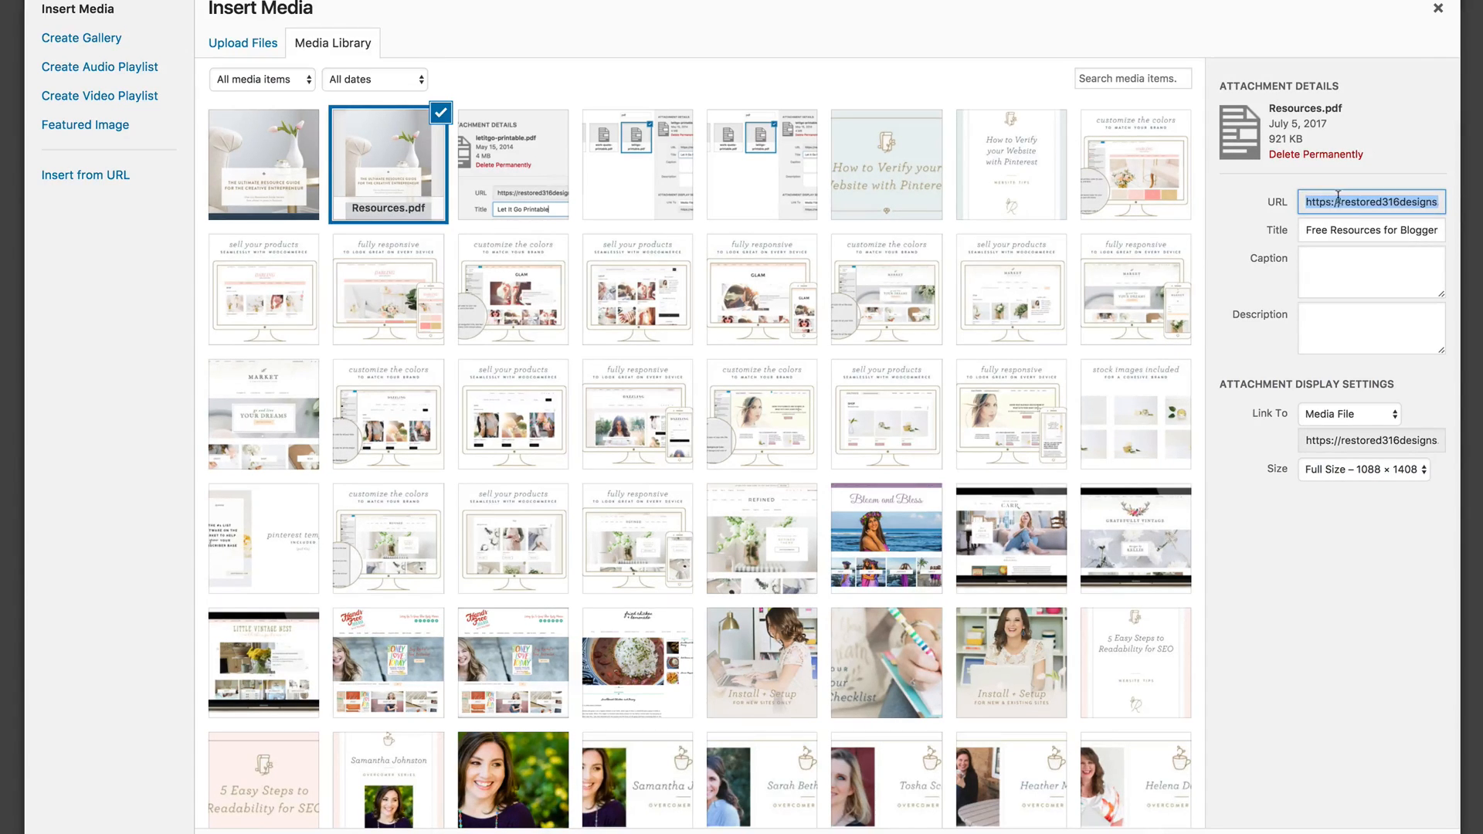
pyautogui.rightClick(1371, 202)
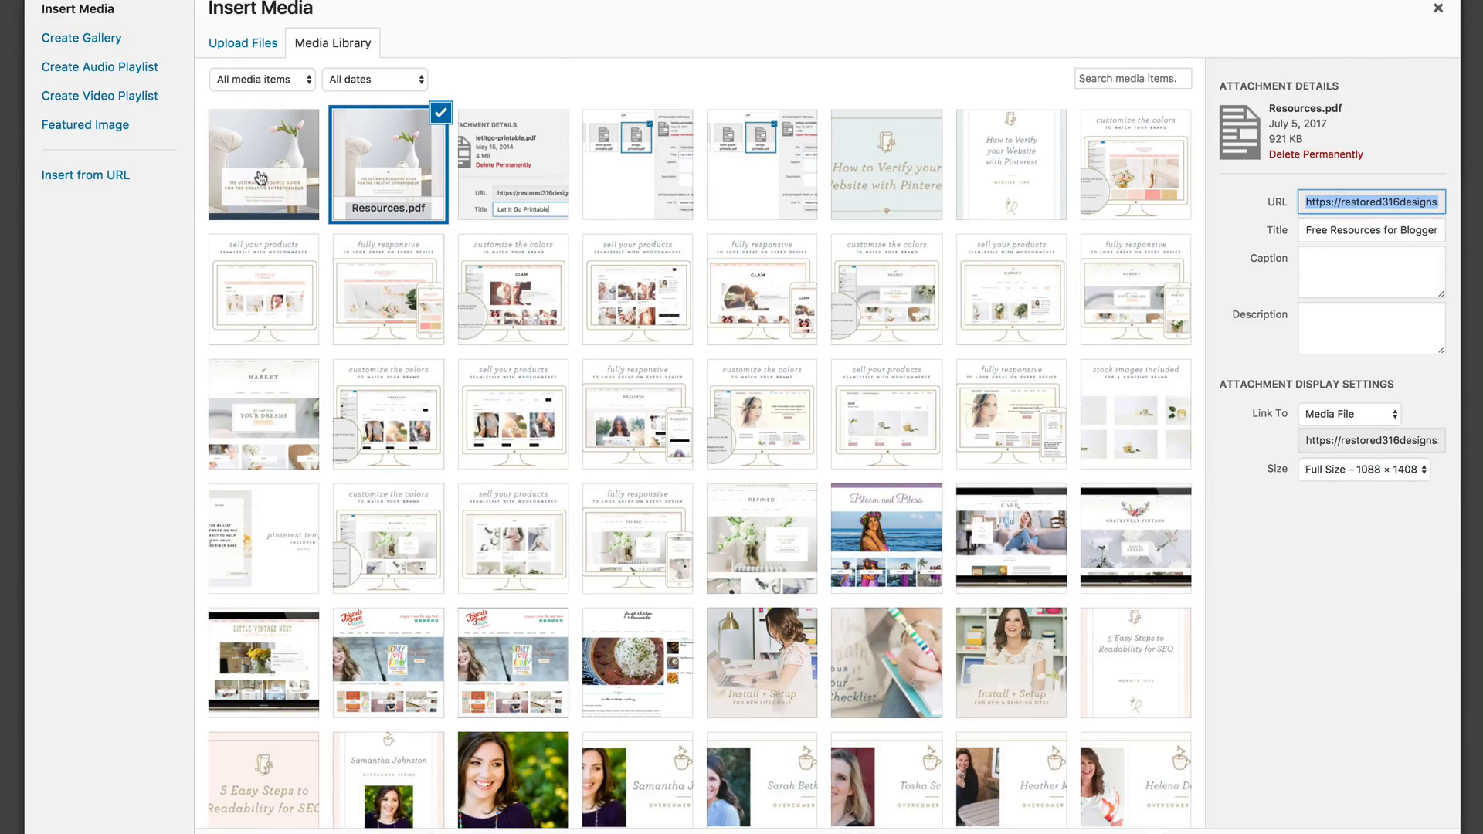
pyautogui.click(263, 163)
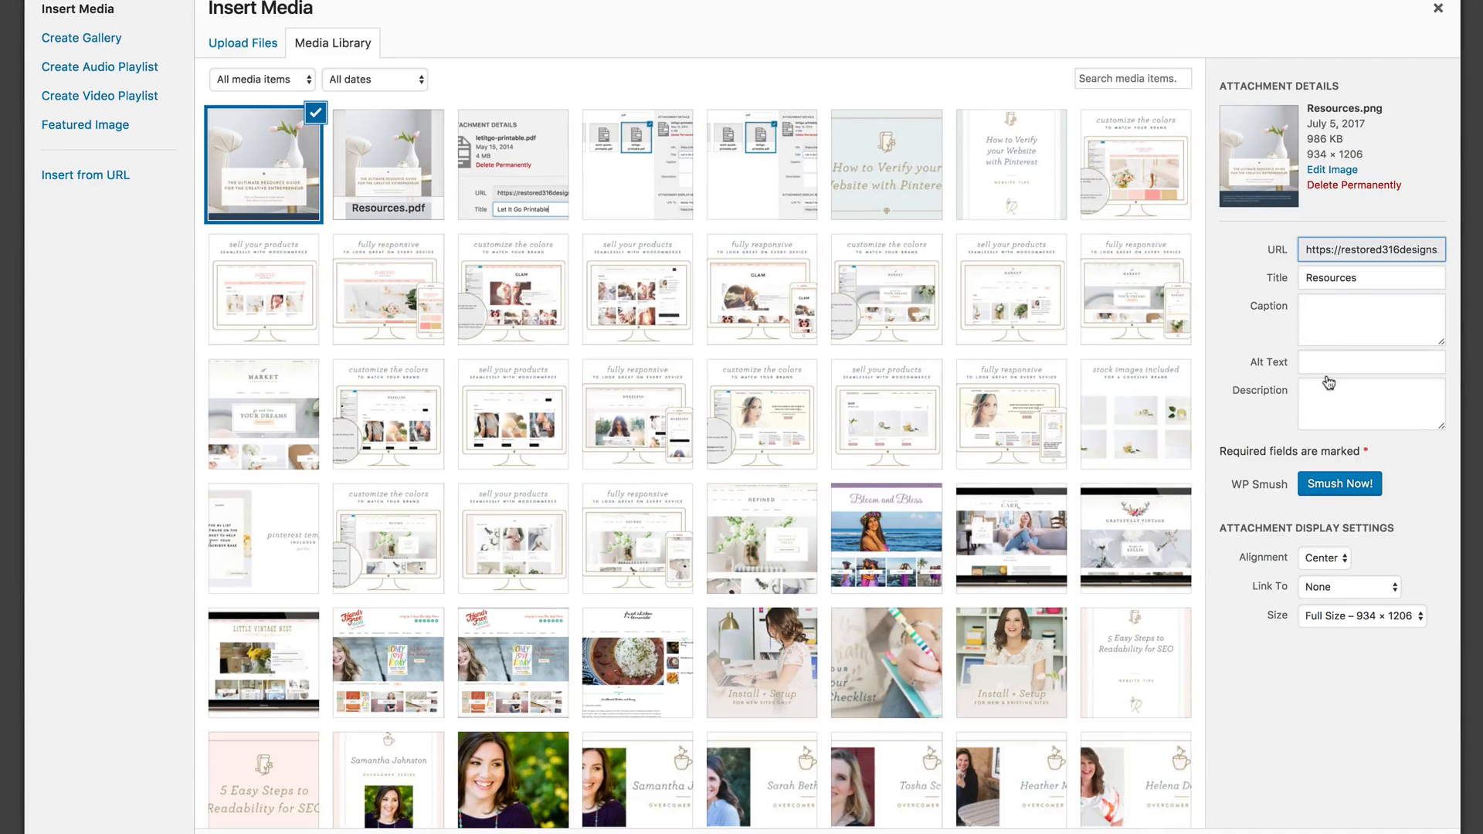
# Link the cover image to a Custom URL pointing at the Resources.pdf address.
pyautogui.click(1349, 586)
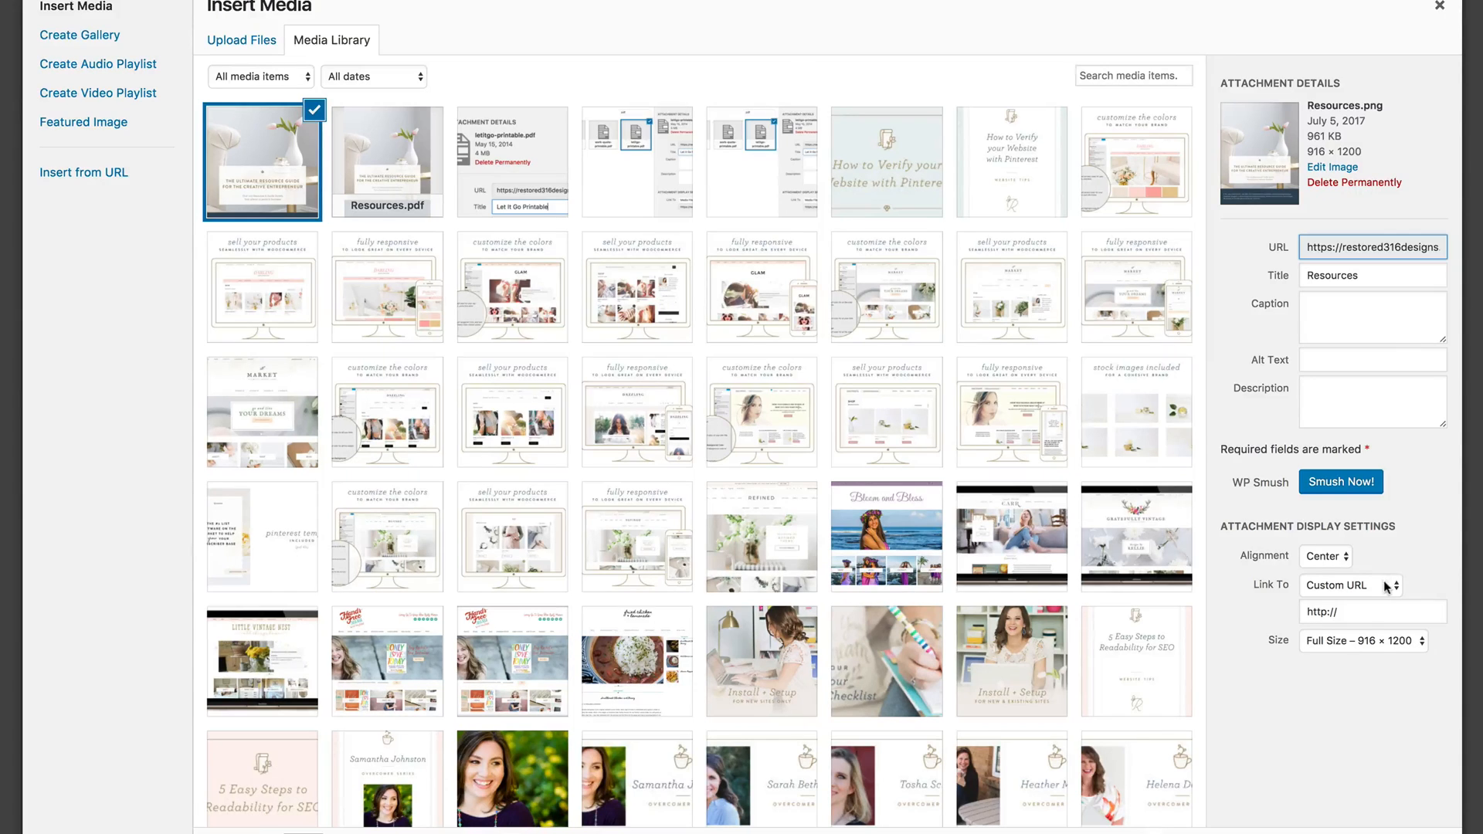
pyautogui.click(1351, 585)
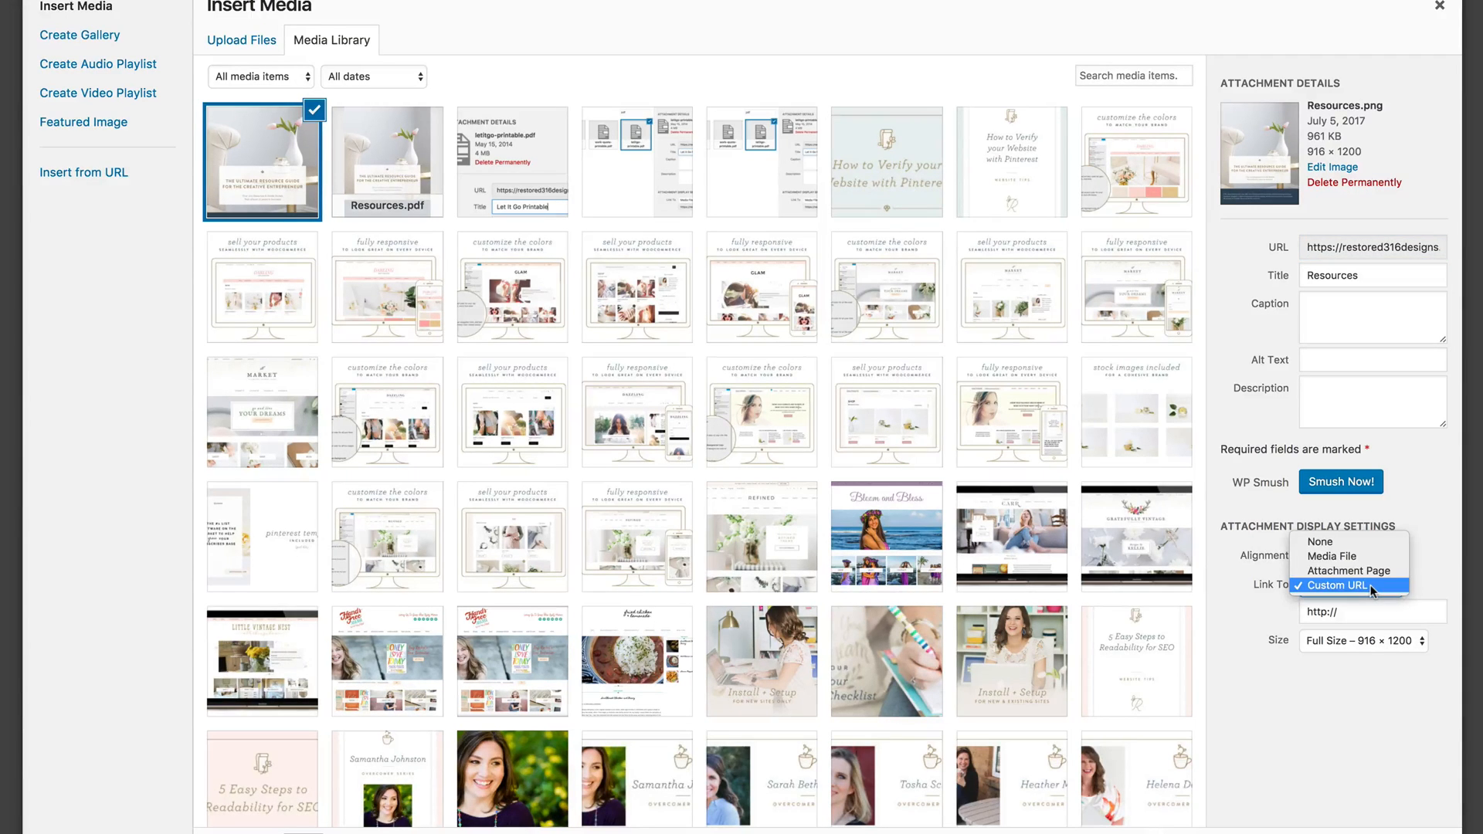
pyautogui.click(1339, 586)
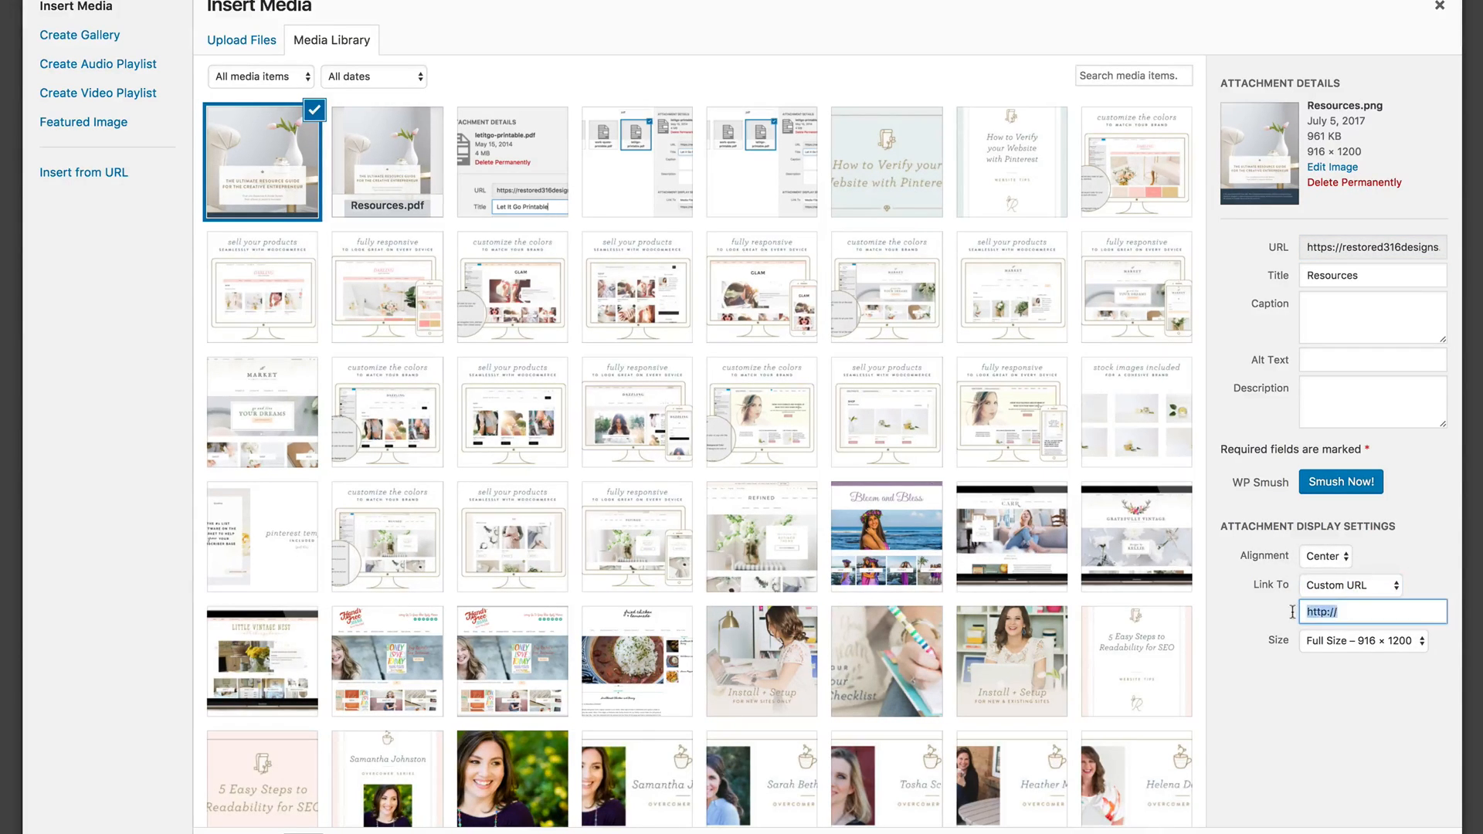
pyautogui.write('ads/2017/07/Resources.pdf')
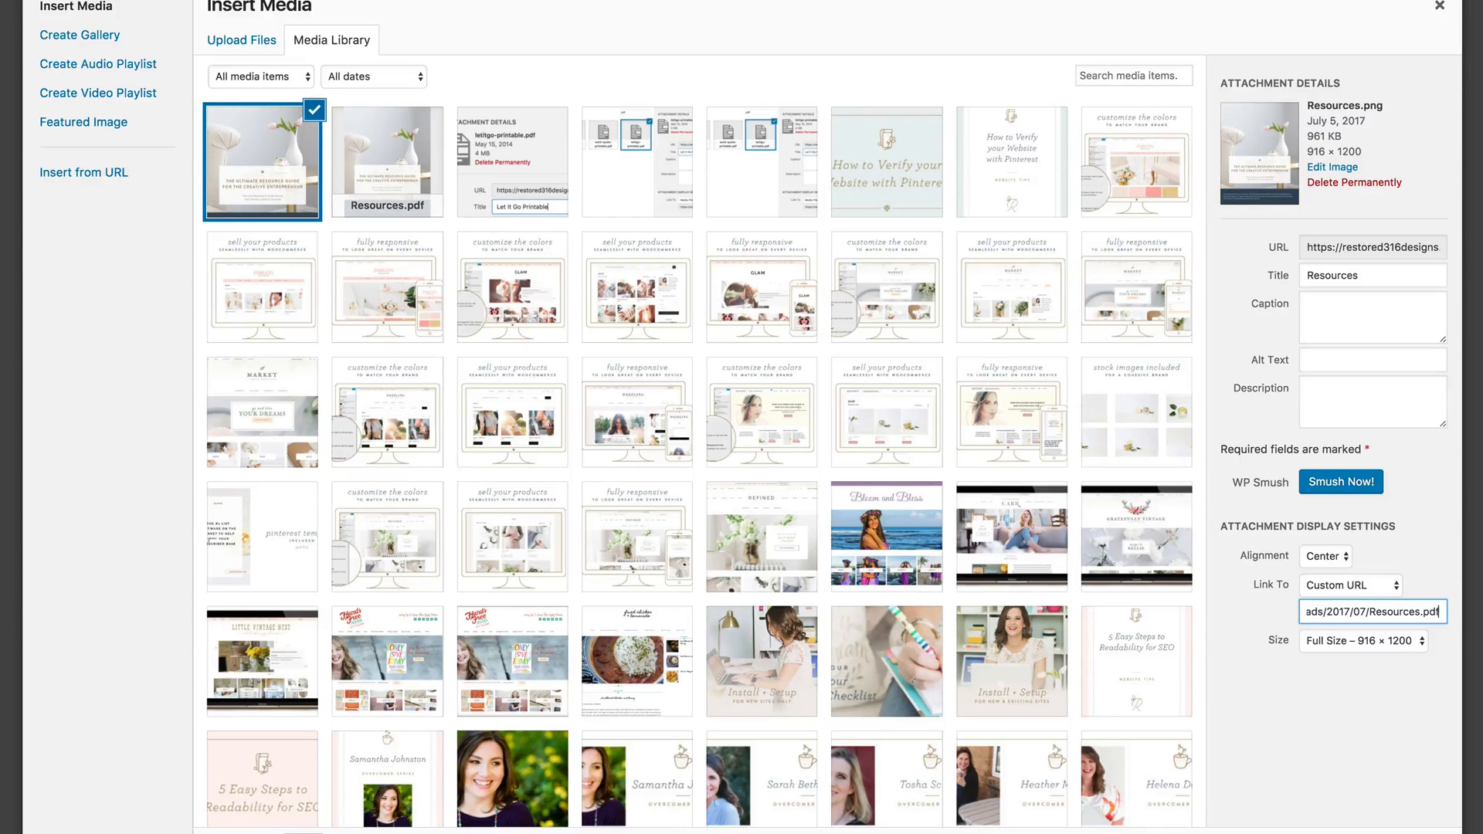
pyautogui.moveTo(1282, 629)
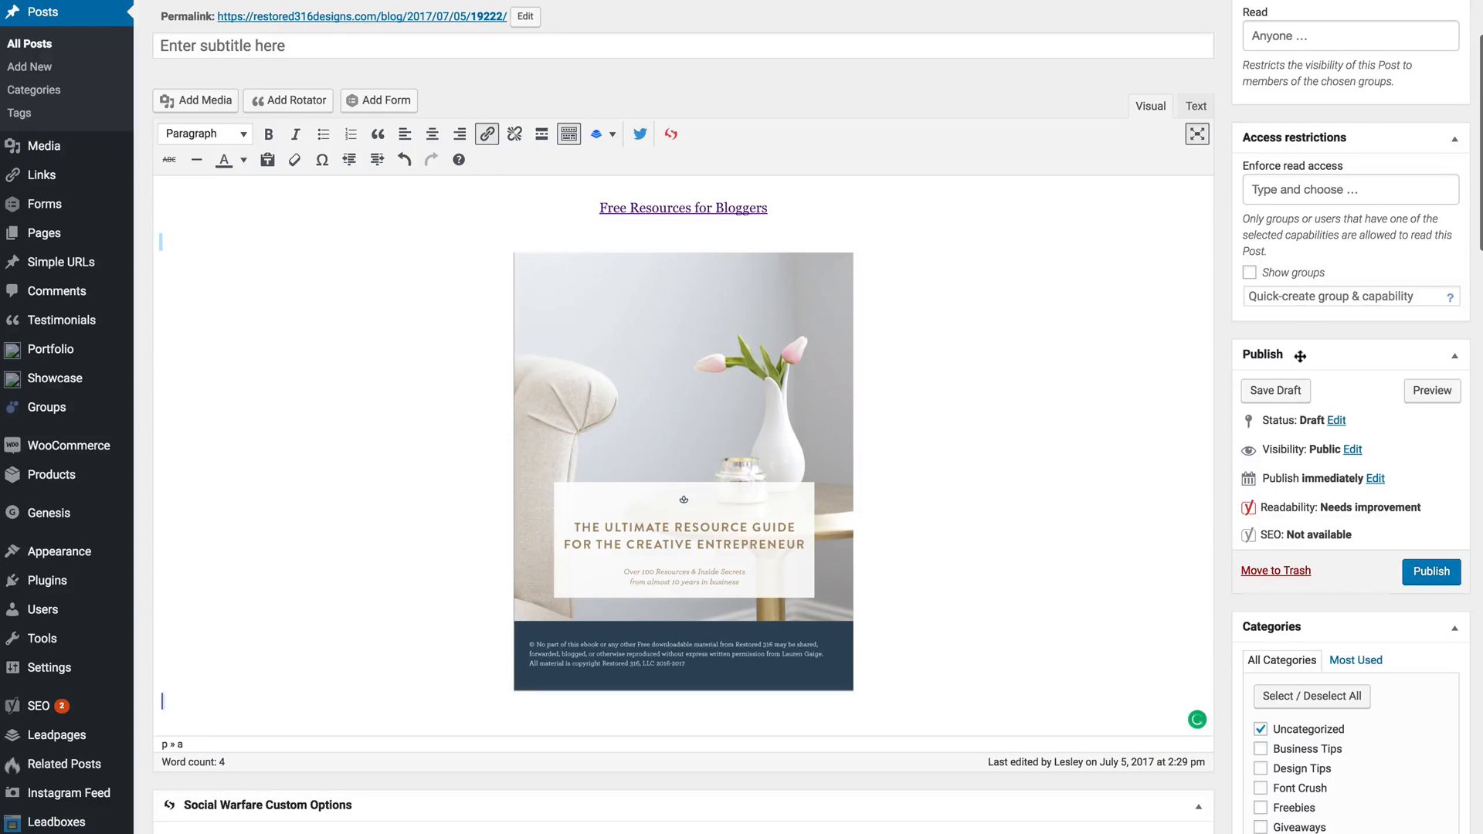
# Save the draft again and open the linked Resources PDF to test it.
pyautogui.click(1275, 390)
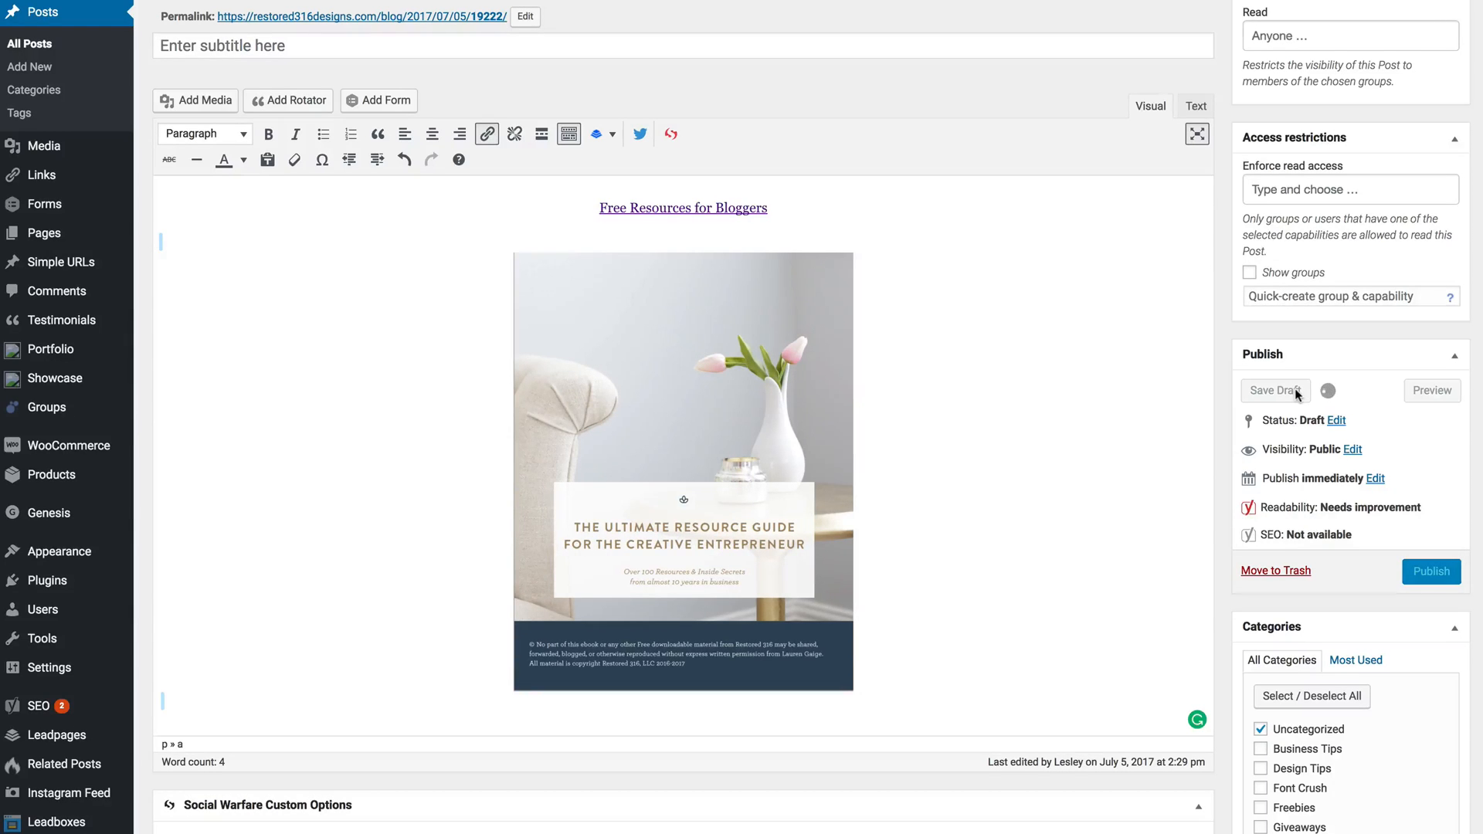
pyautogui.click(1275, 390)
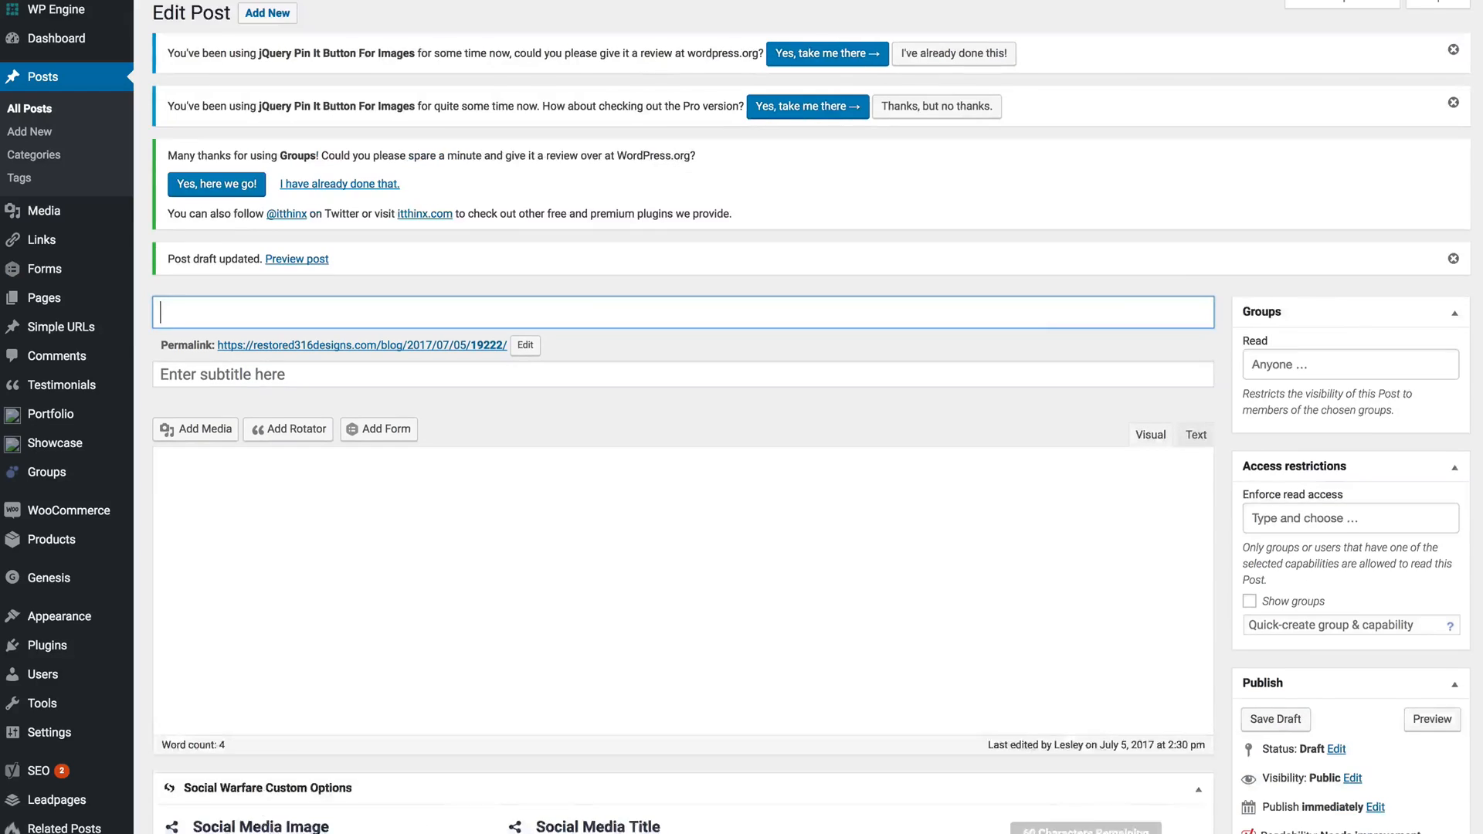
pyautogui.click(296, 259)
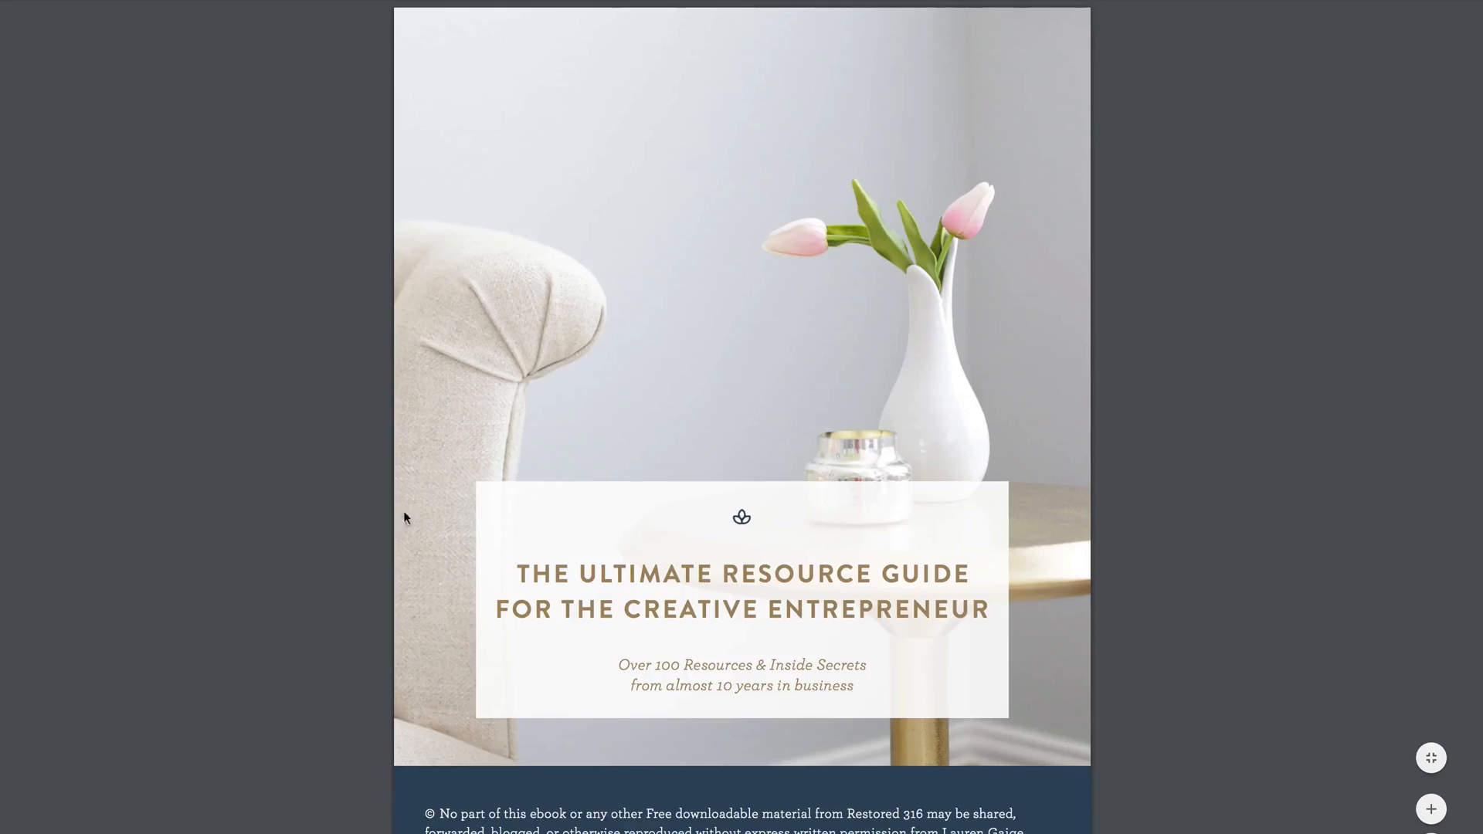
# Scroll through the resource guide pages in the browser PDF viewer.
pyautogui.scroll(-3)
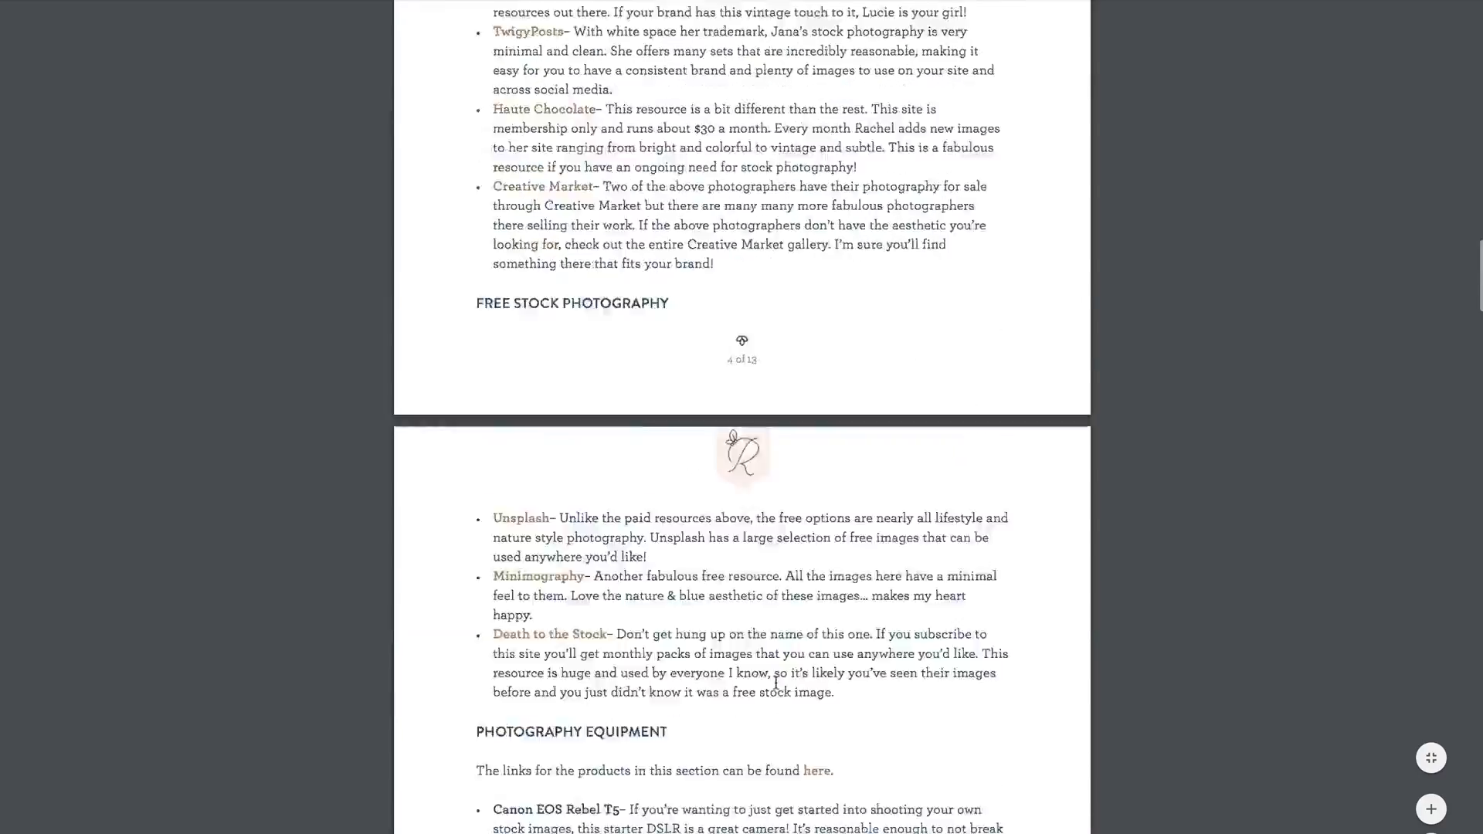
pyautogui.scroll(-3)
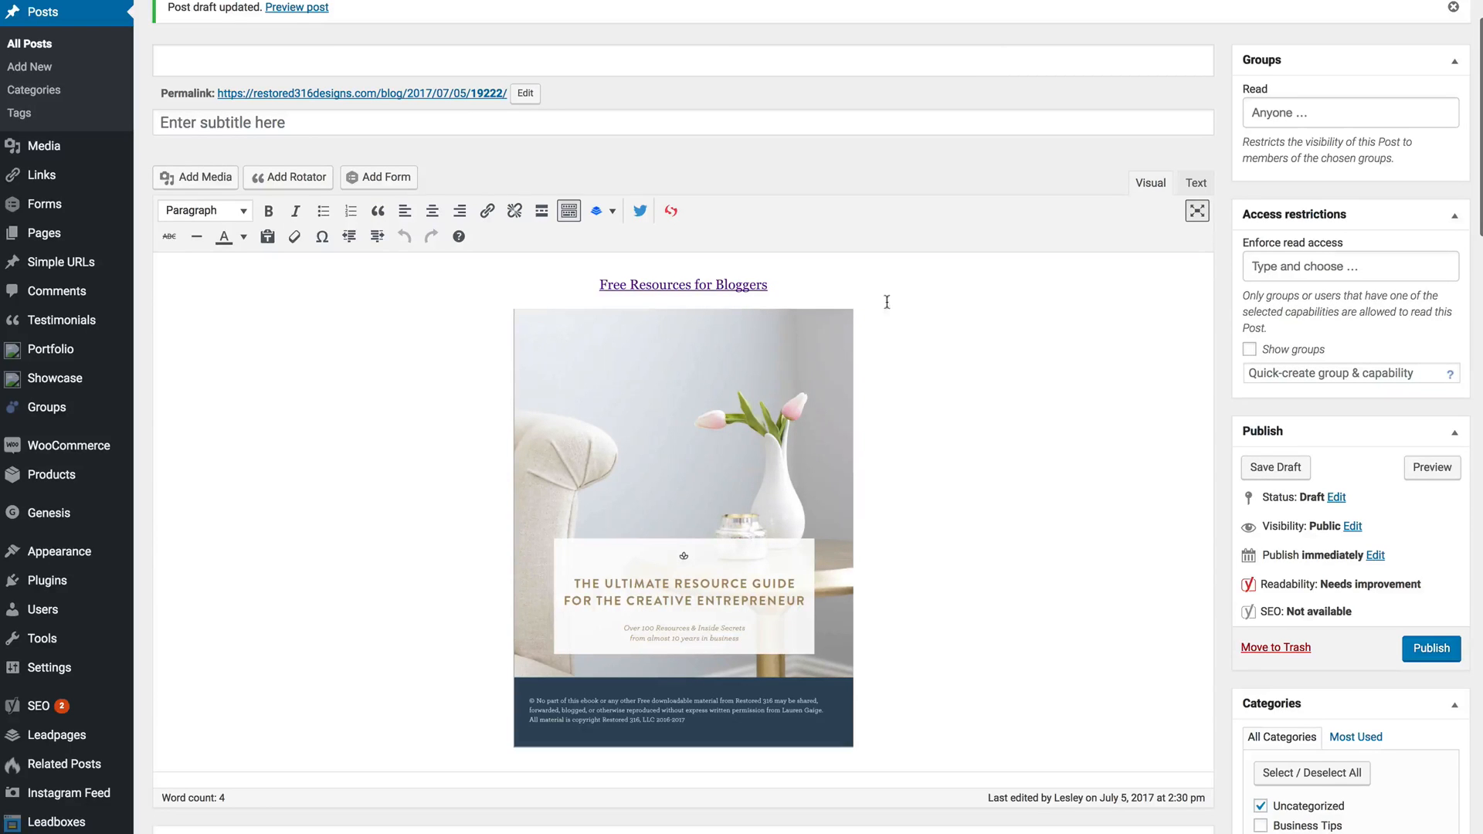
pyautogui.moveTo(1290, 523)
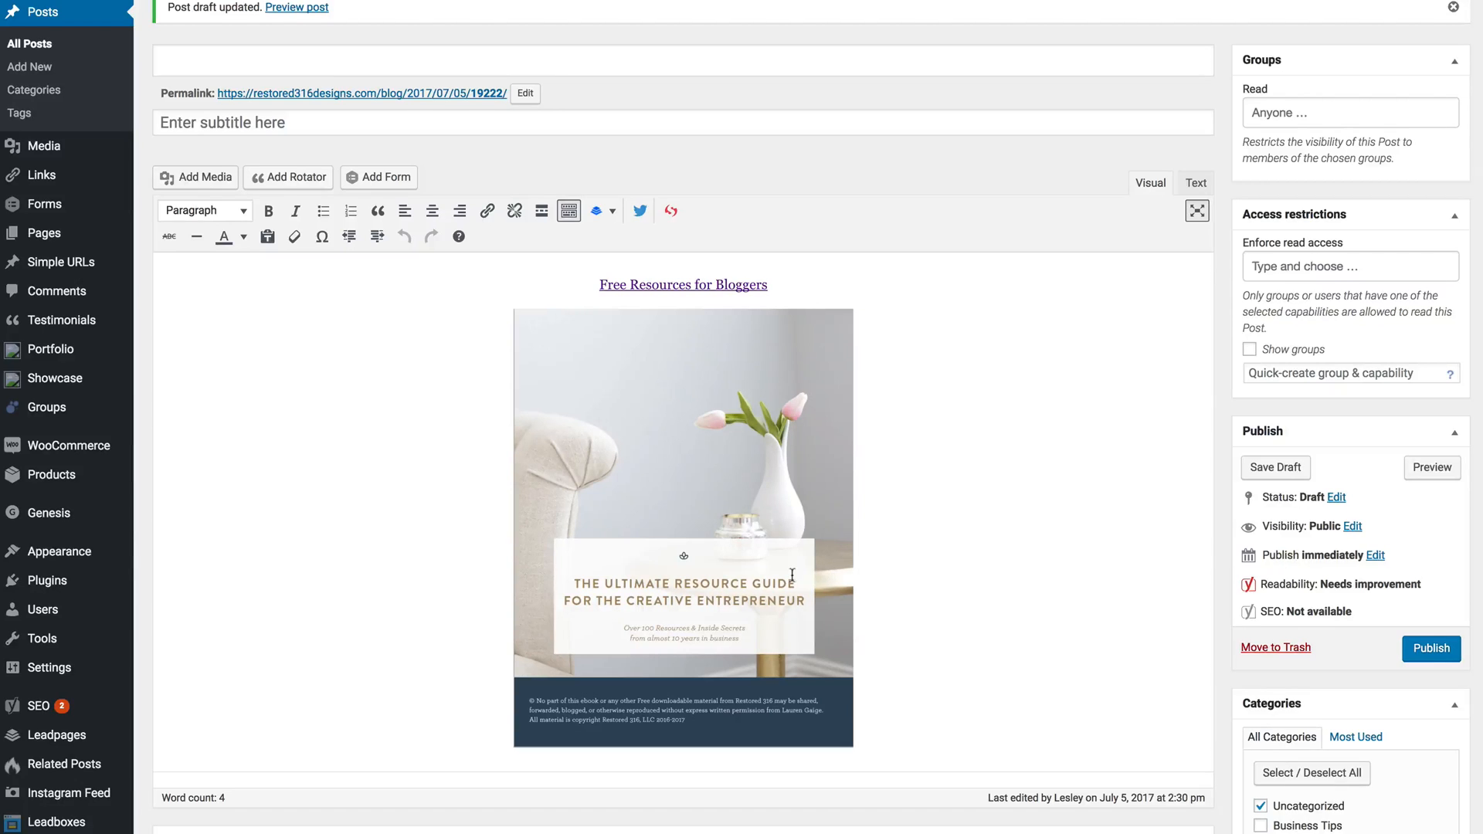
pyautogui.scroll(-3)
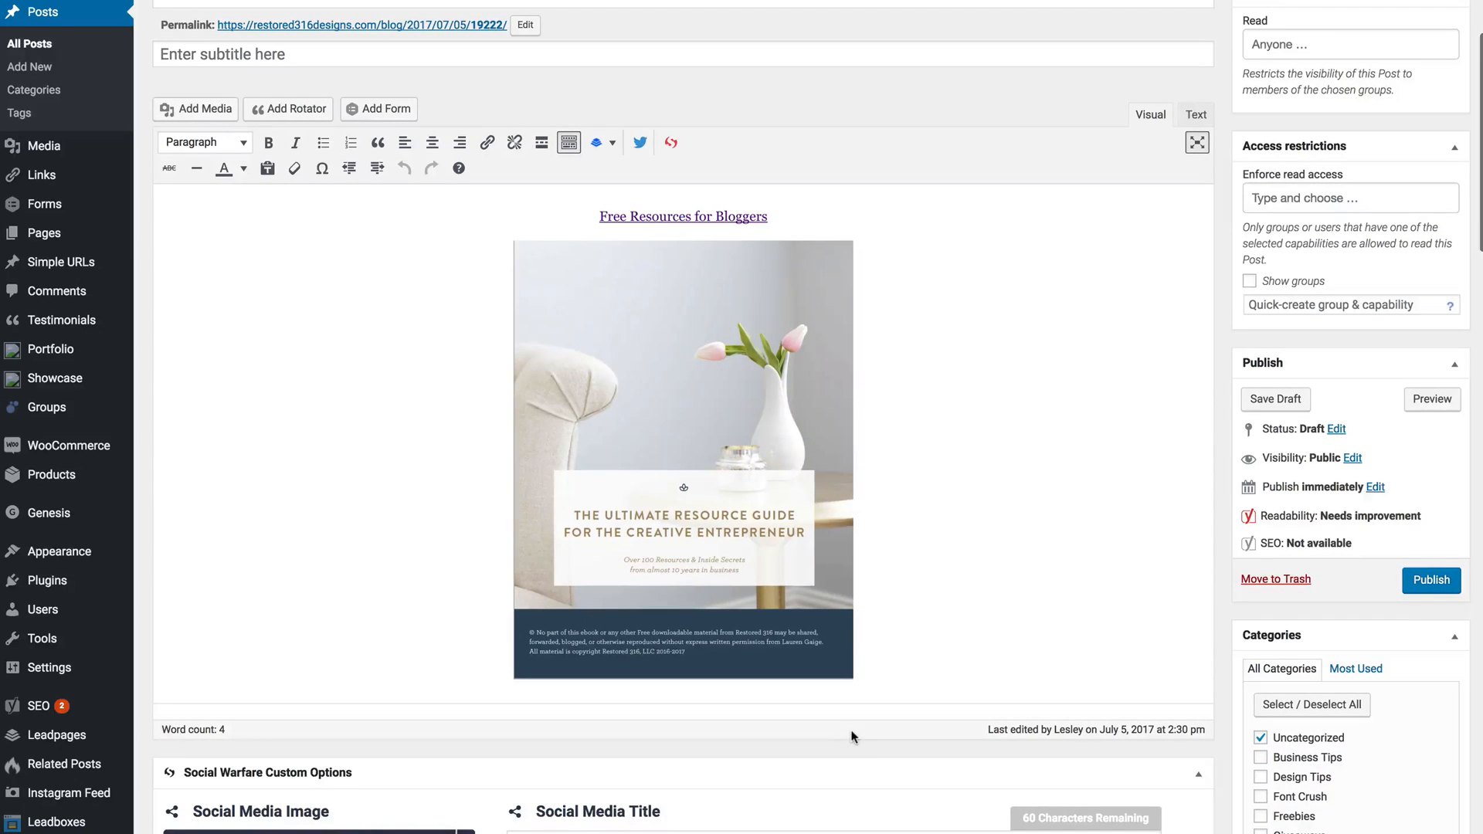
pyautogui.moveTo(1353, 484)
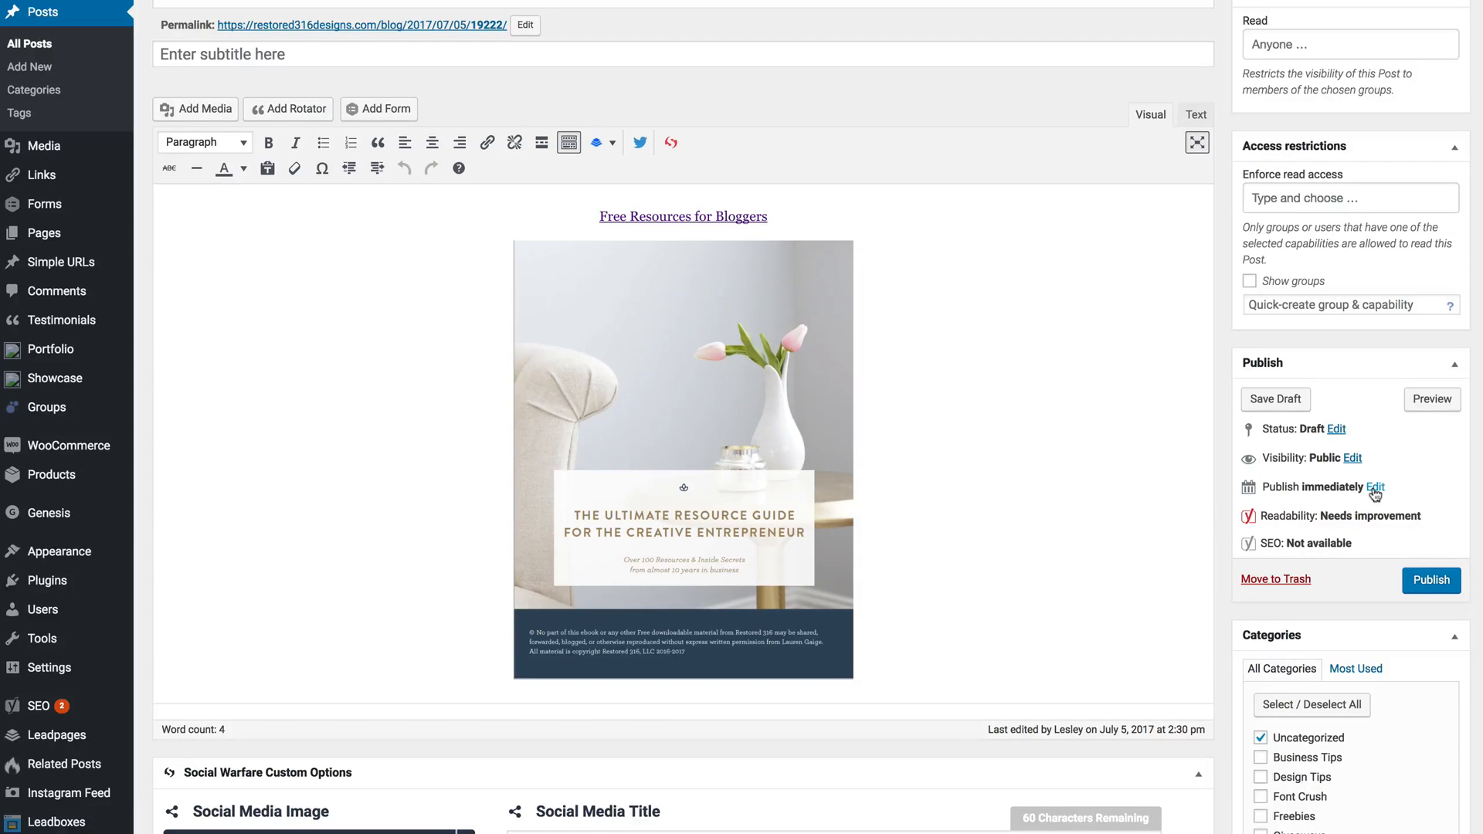
pyautogui.click(1375, 486)
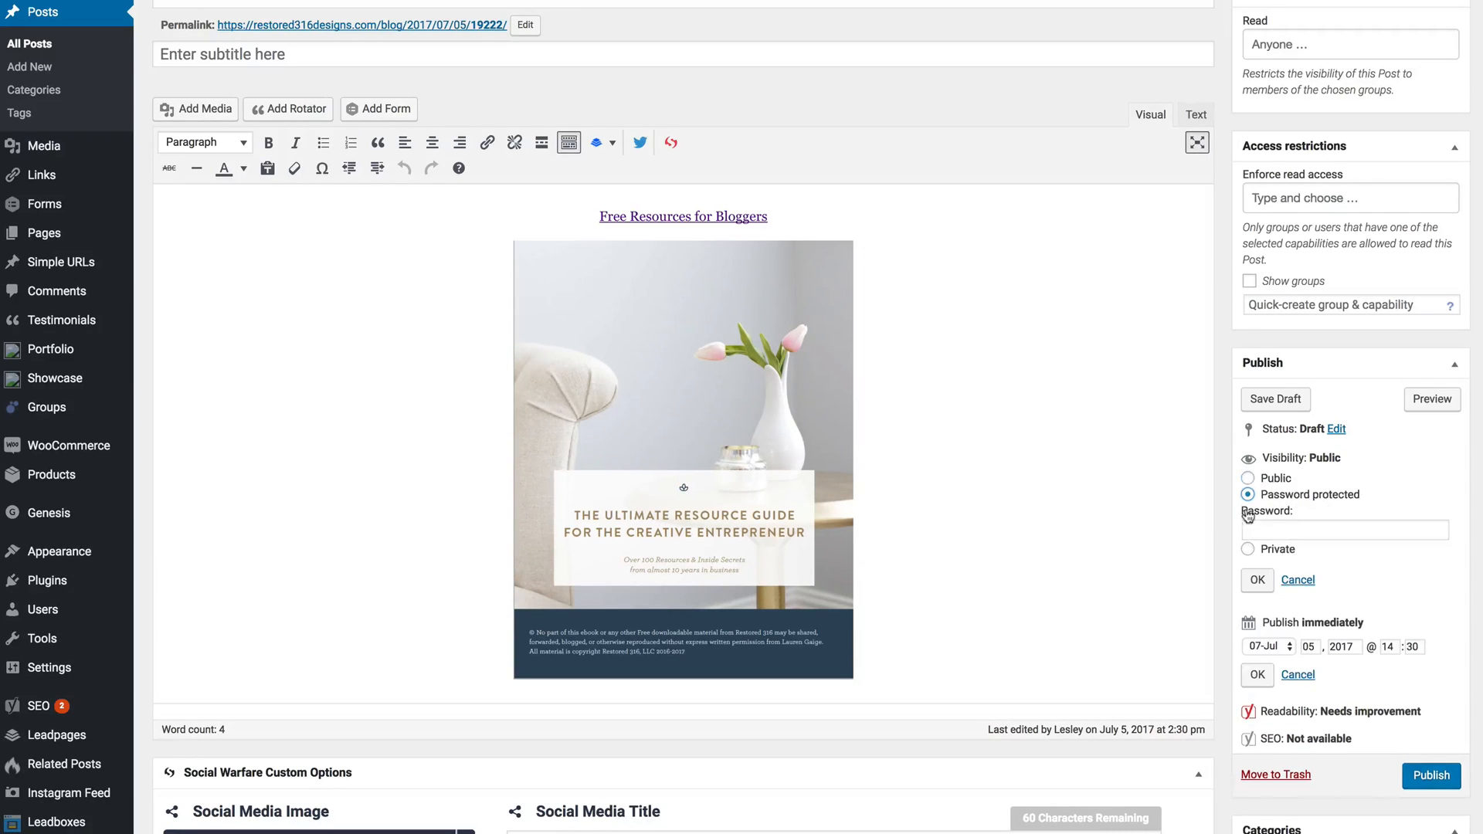
pyautogui.click(1345, 530)
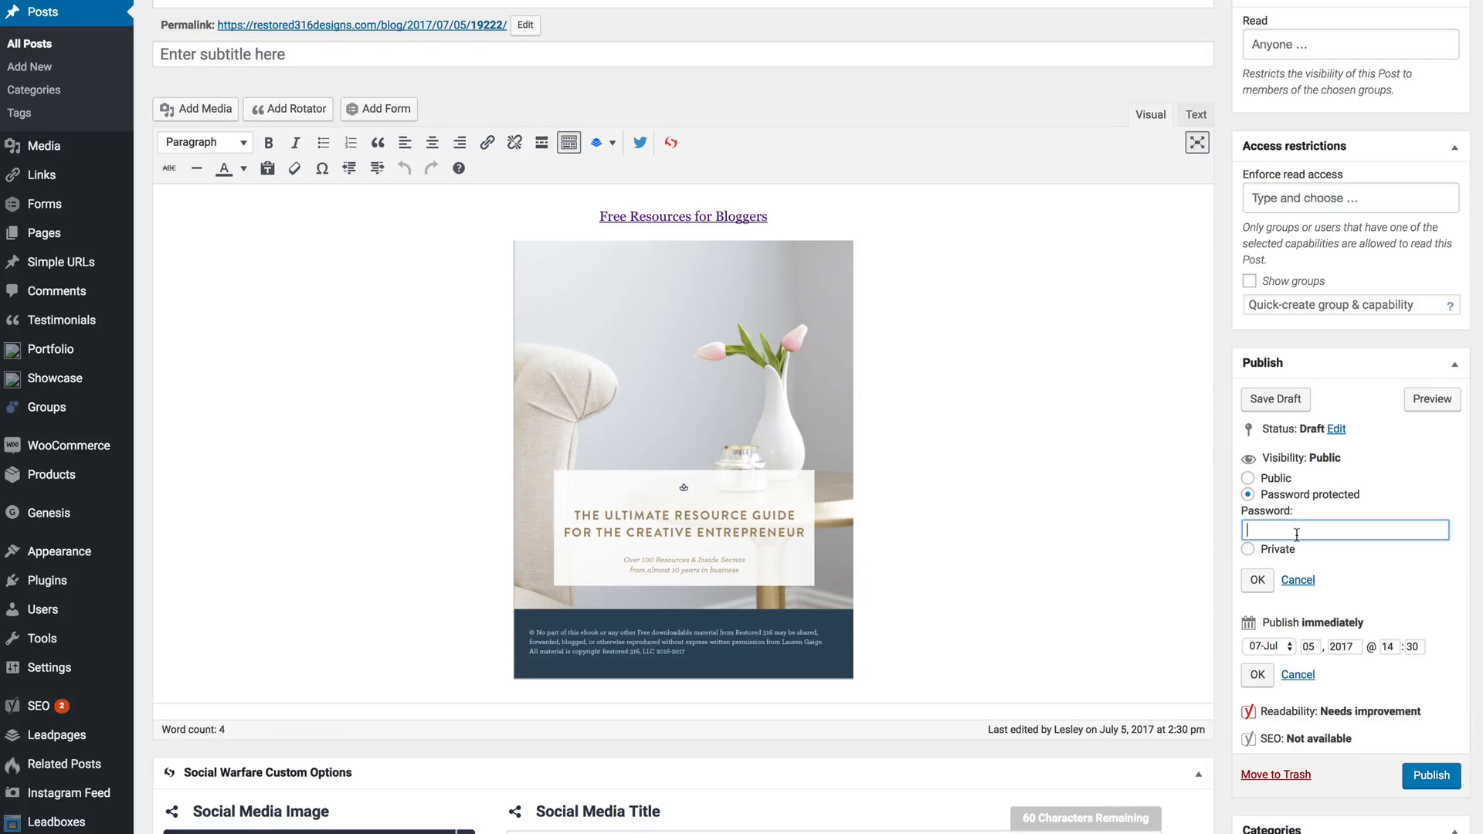
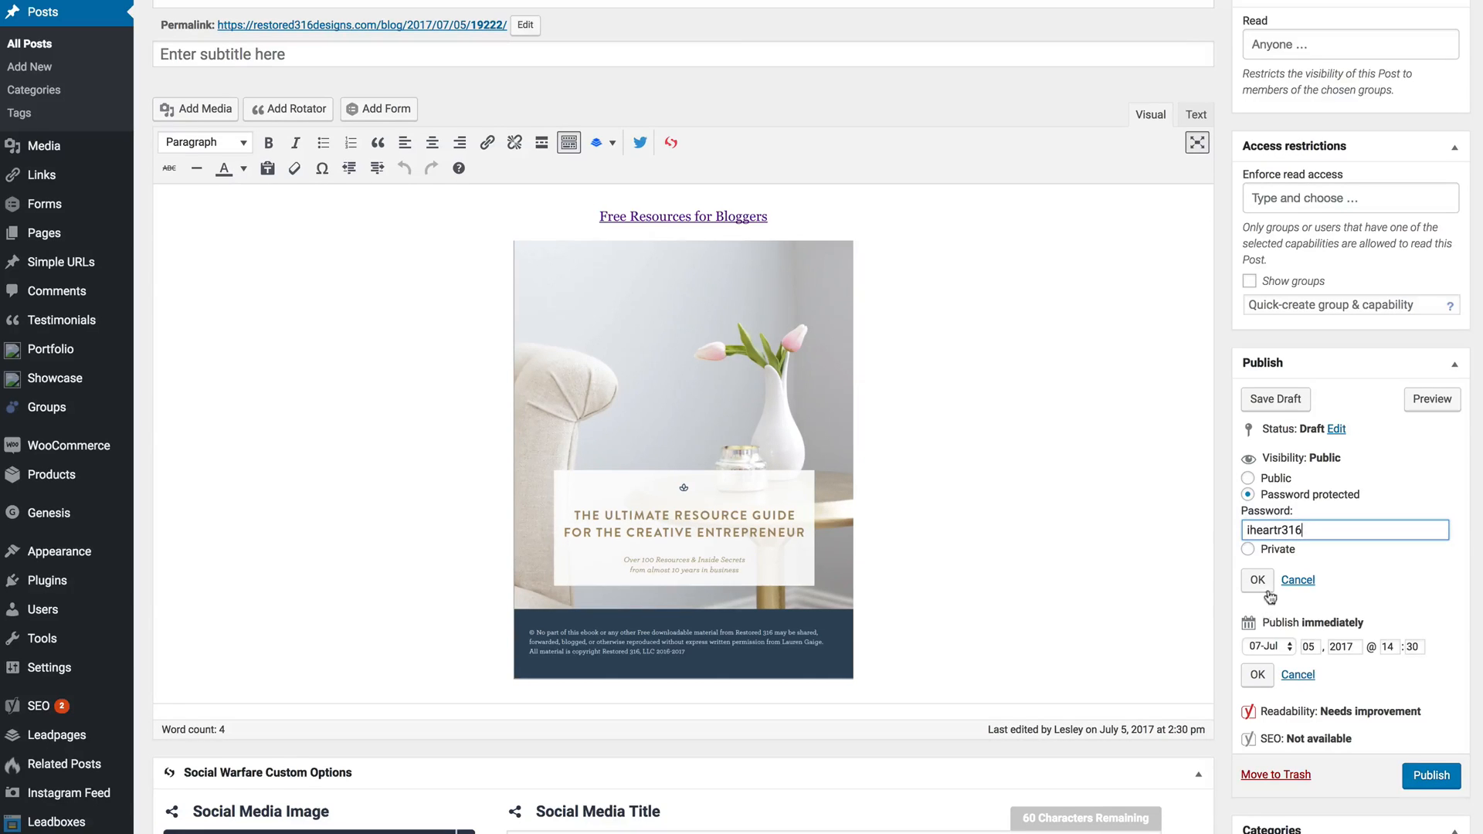
pyautogui.click(1257, 580)
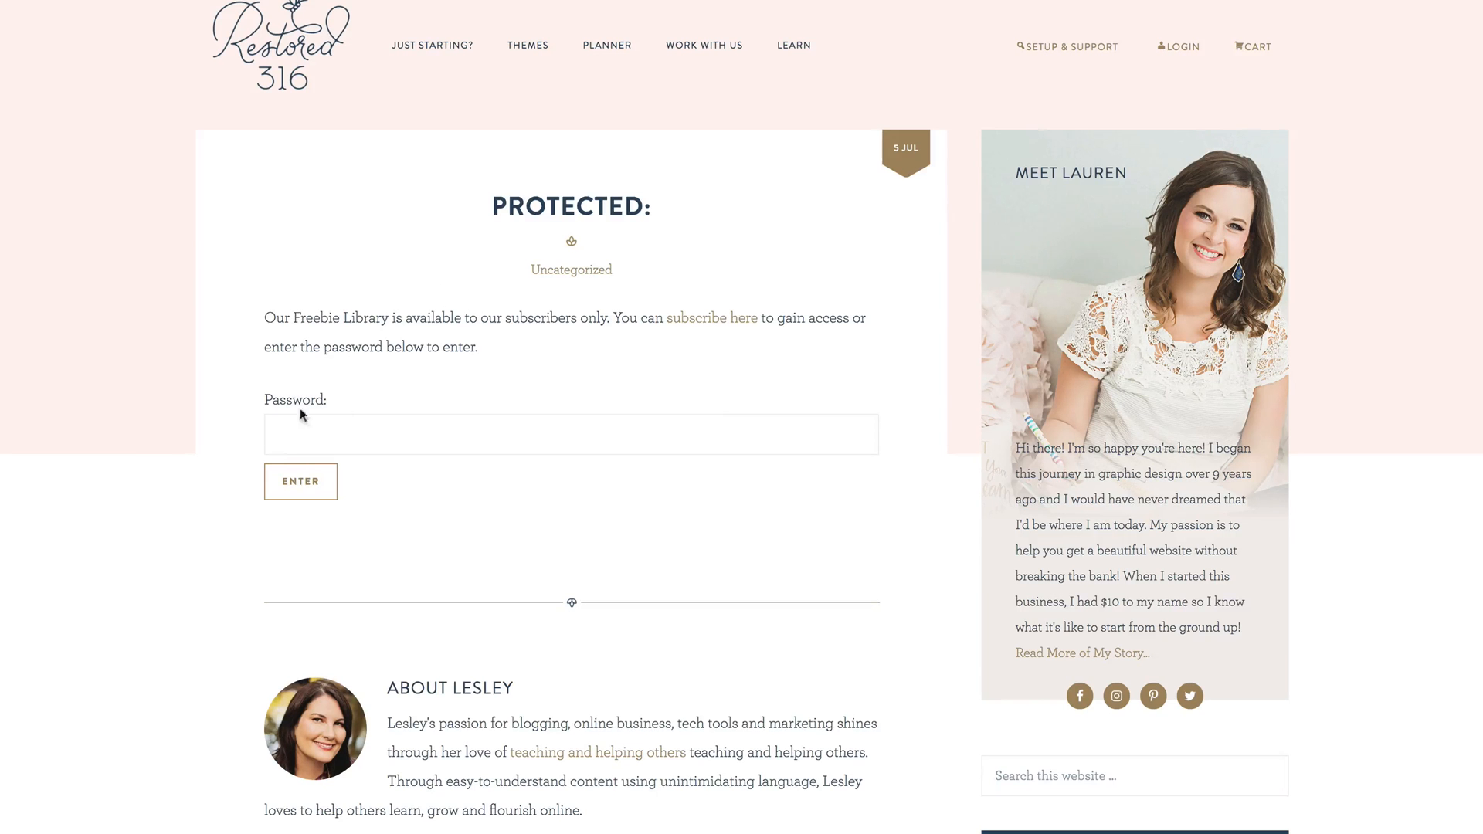
# Unlock the protected post by submitting its password on the Restored 316 site.
pyautogui.write('•')
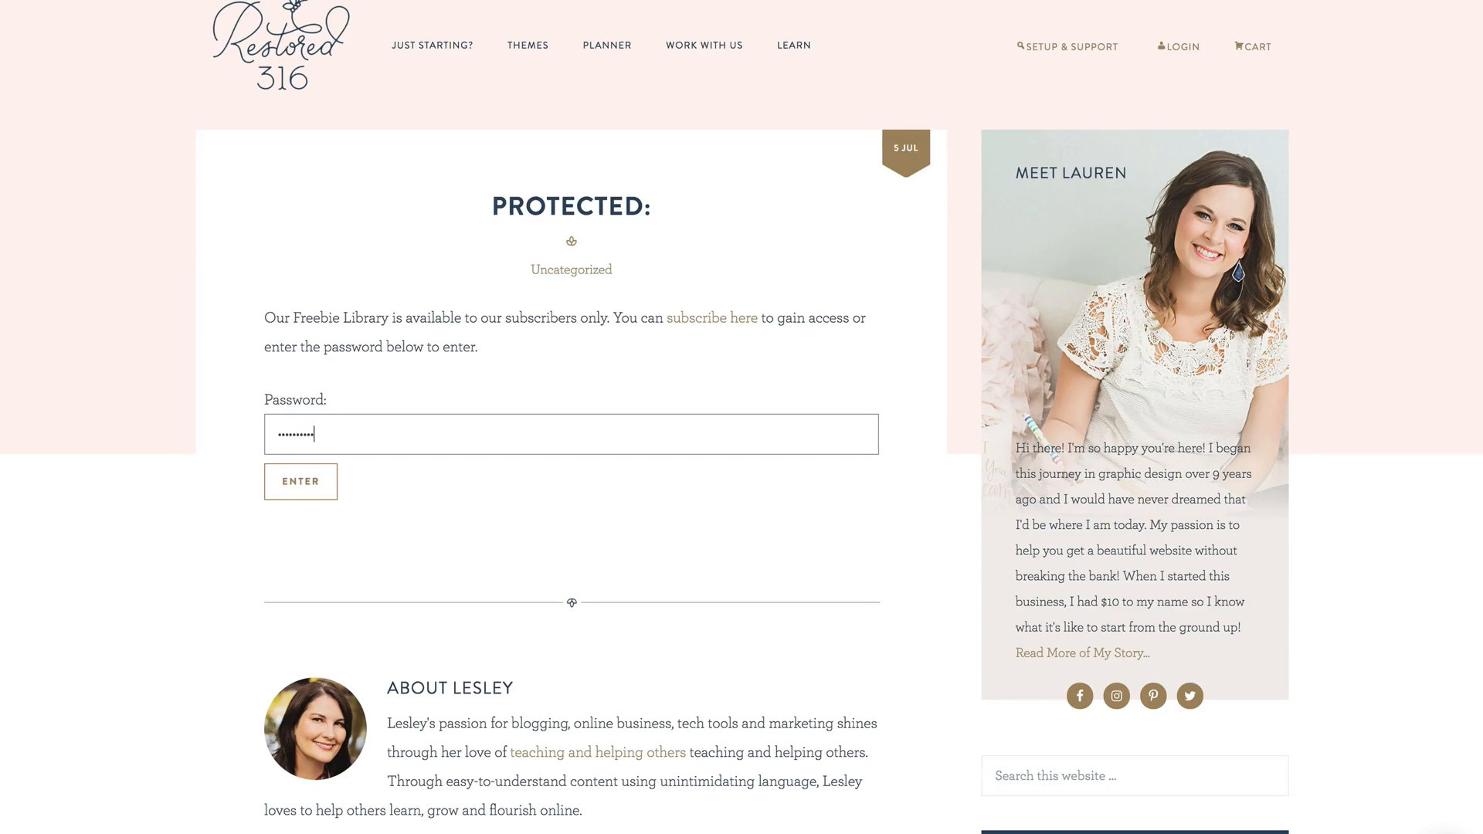
pyautogui.click(301, 481)
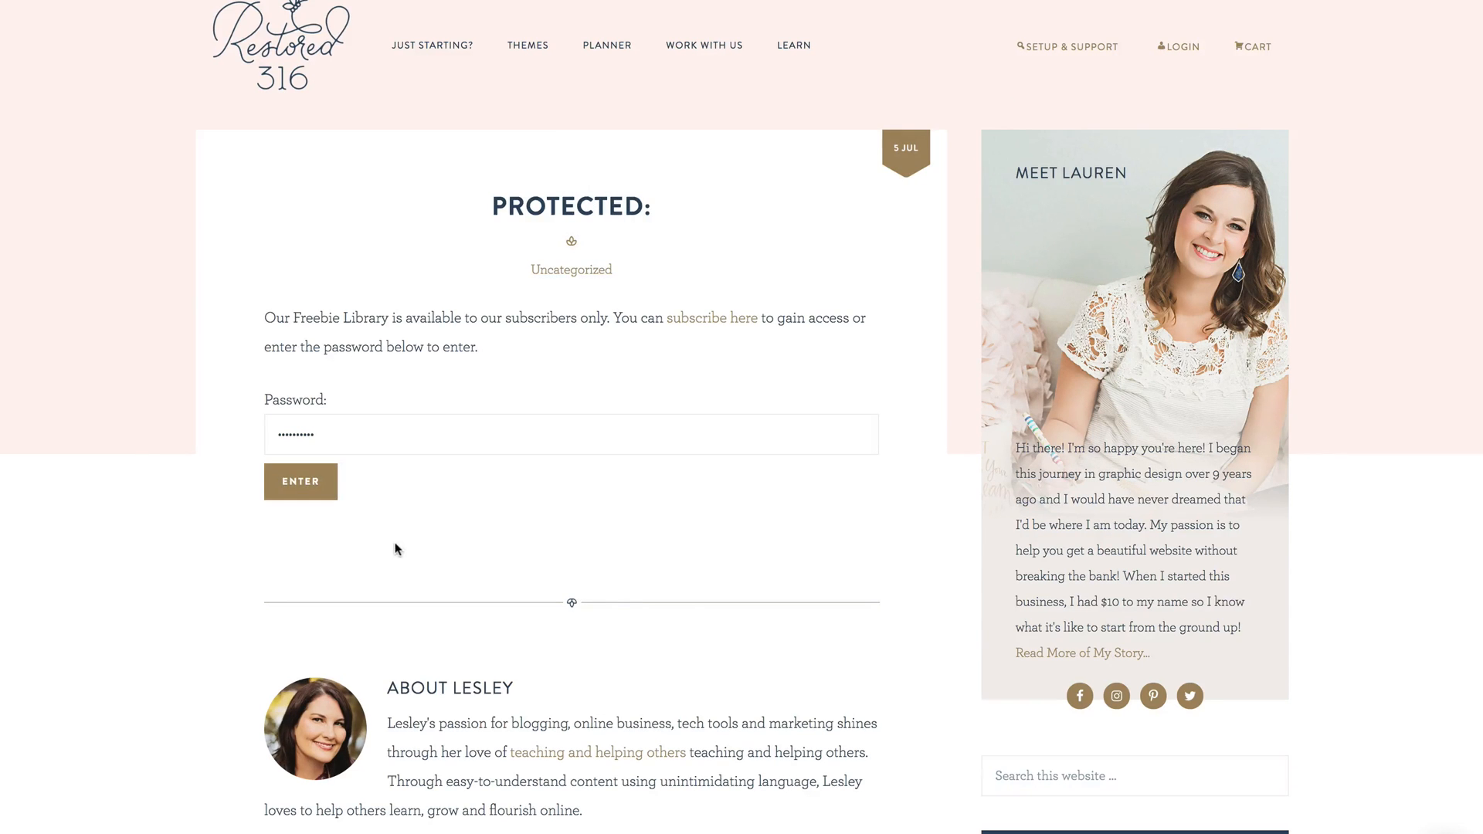
pyautogui.click(300, 481)
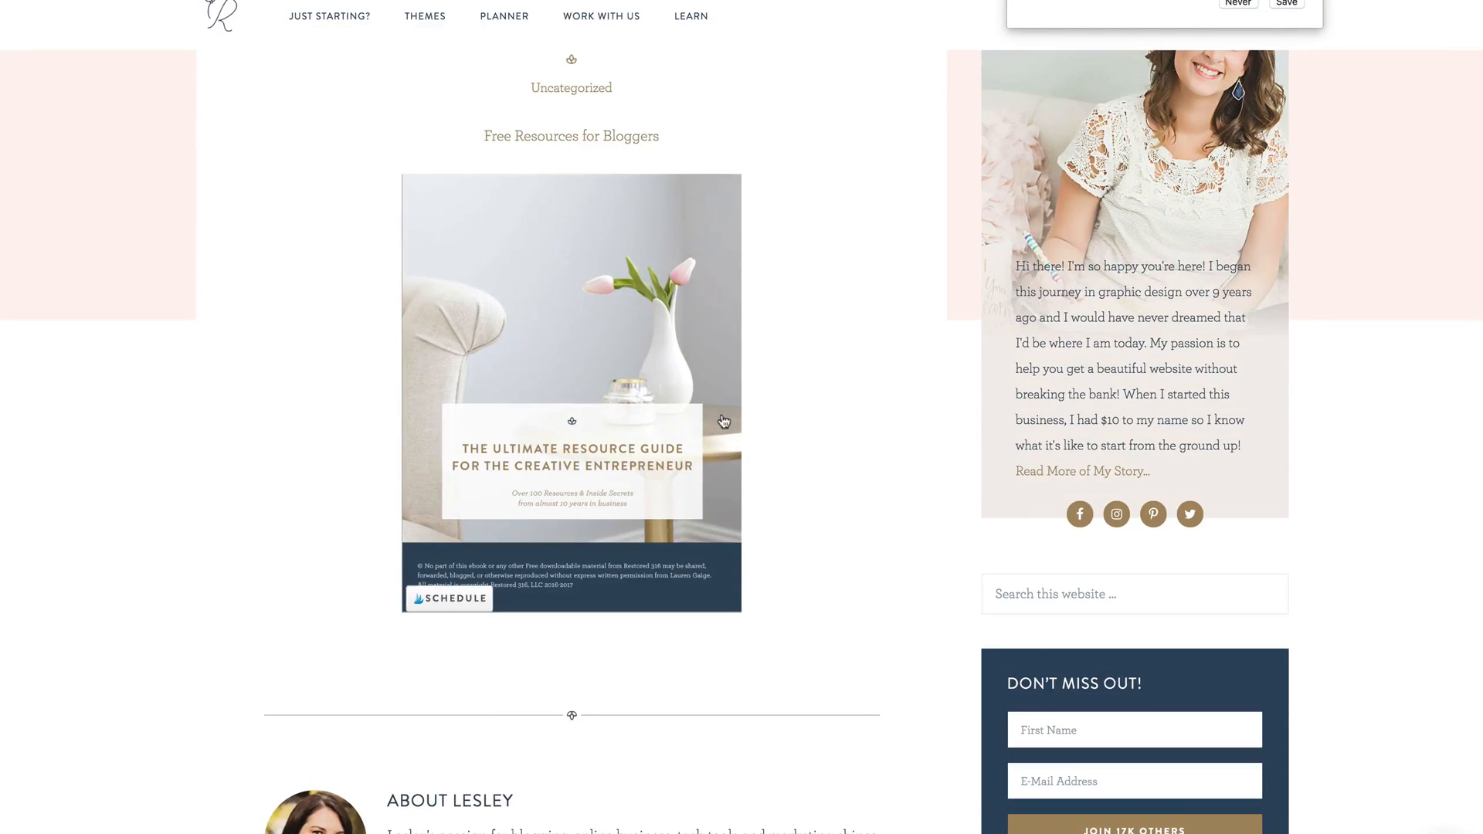